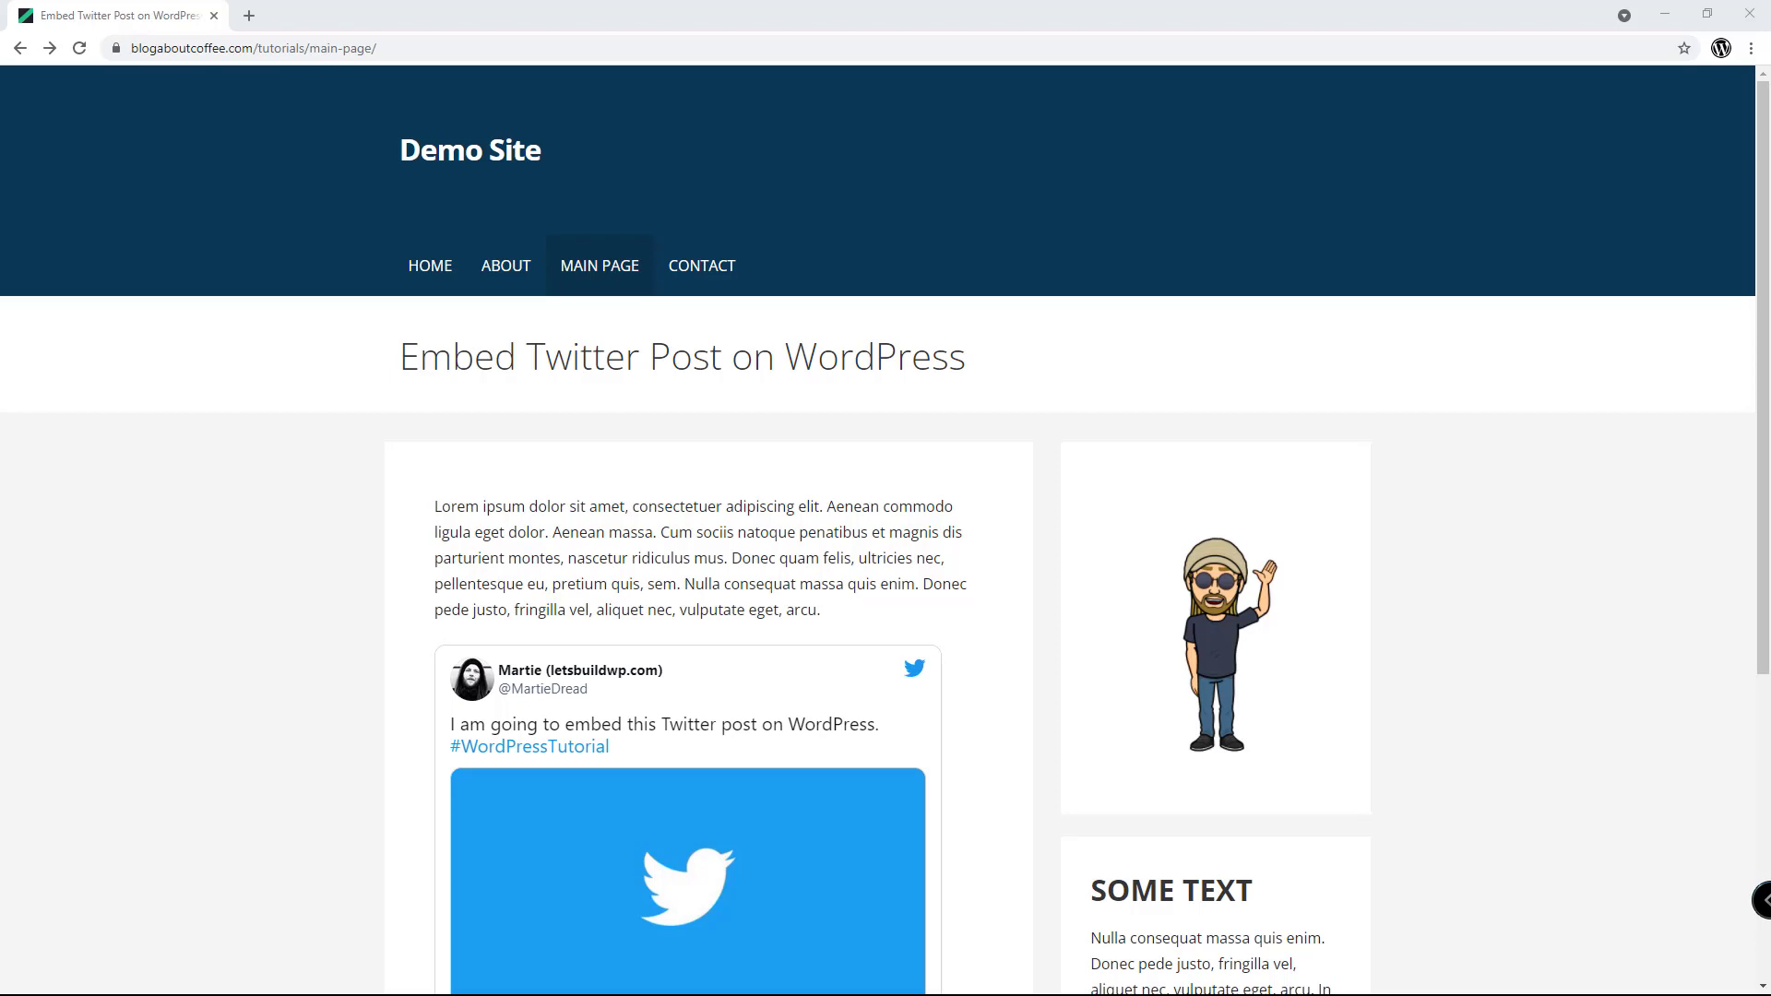
- Choose Embed Tweet from the tweet's ••• menu and submit its URL on publish.twitter.com
scroll("down", 3)
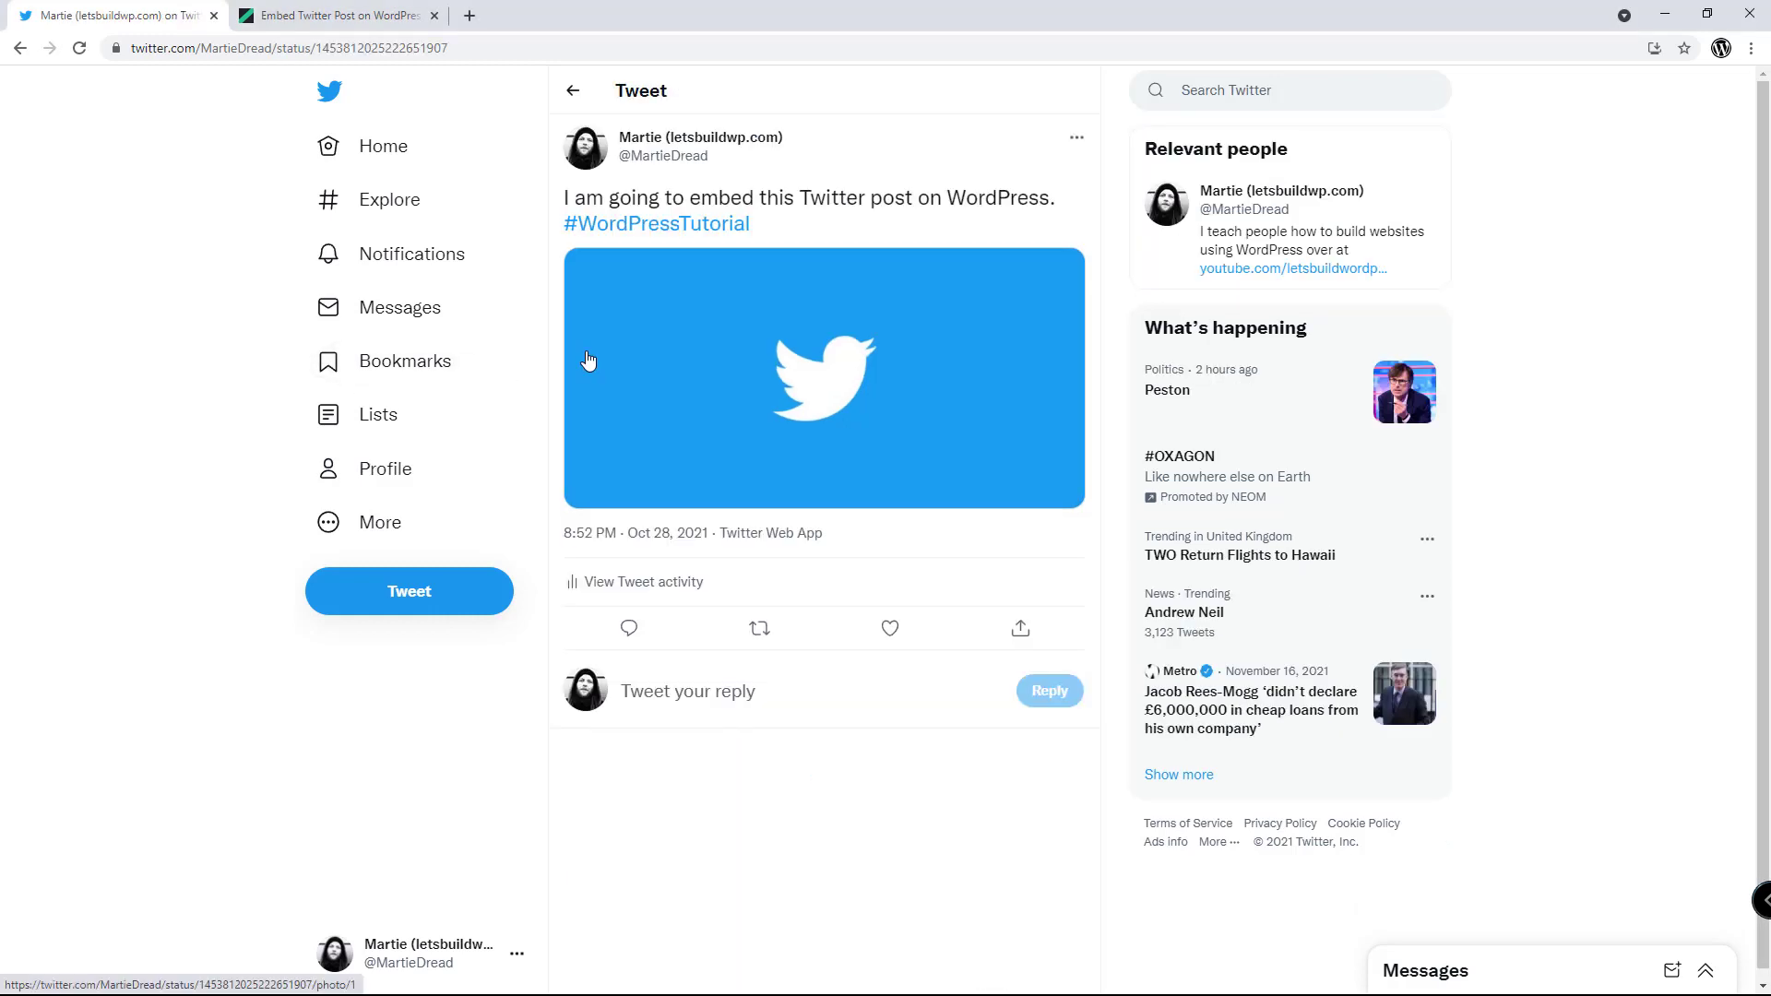
left_click(1073, 137)
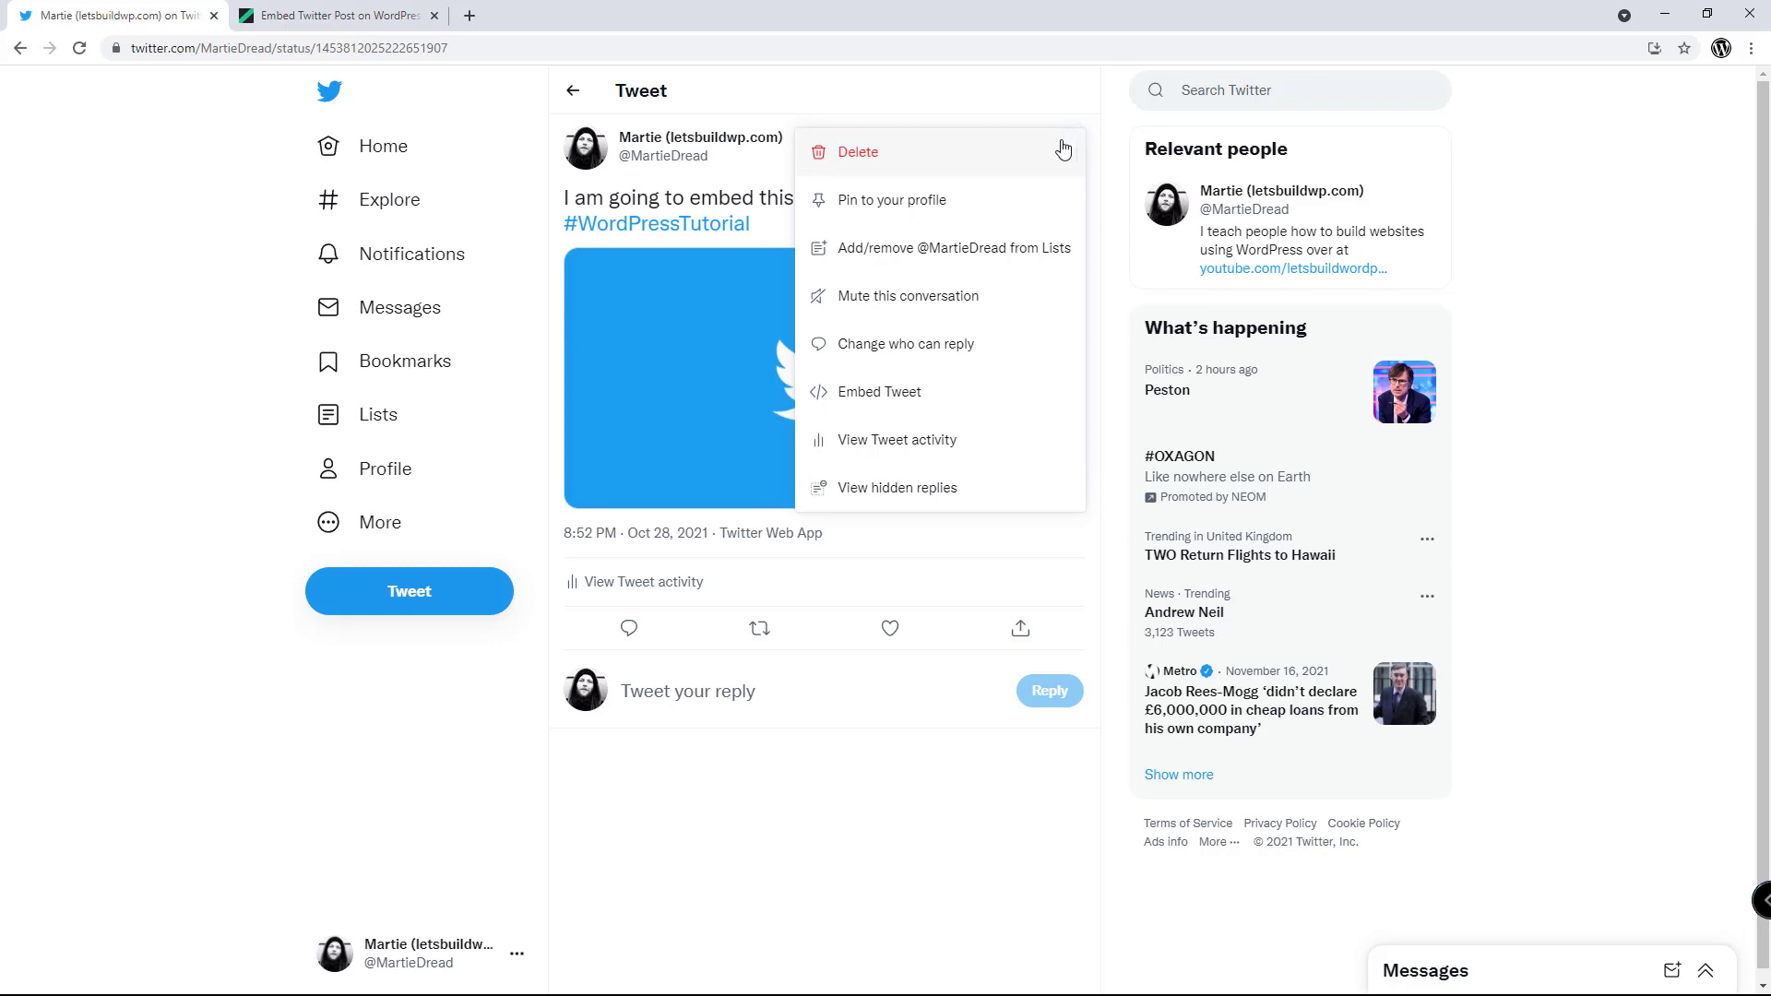
left_click(880, 391)
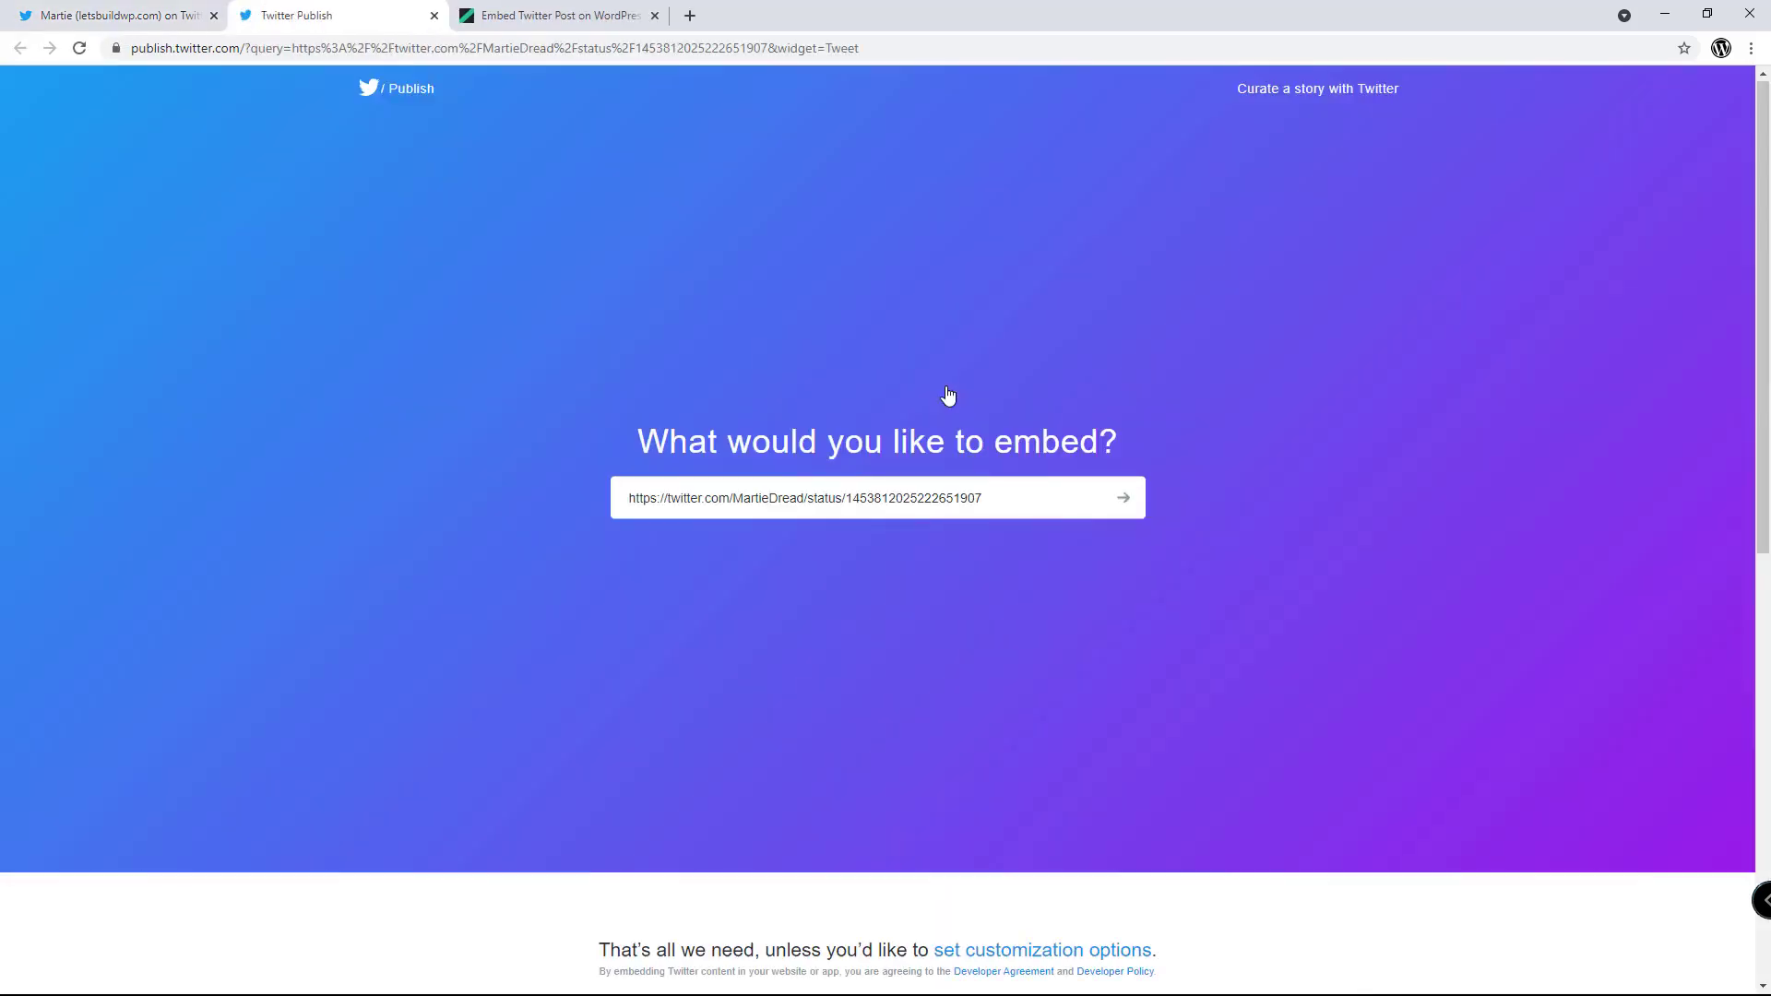
left_click(1123, 497)
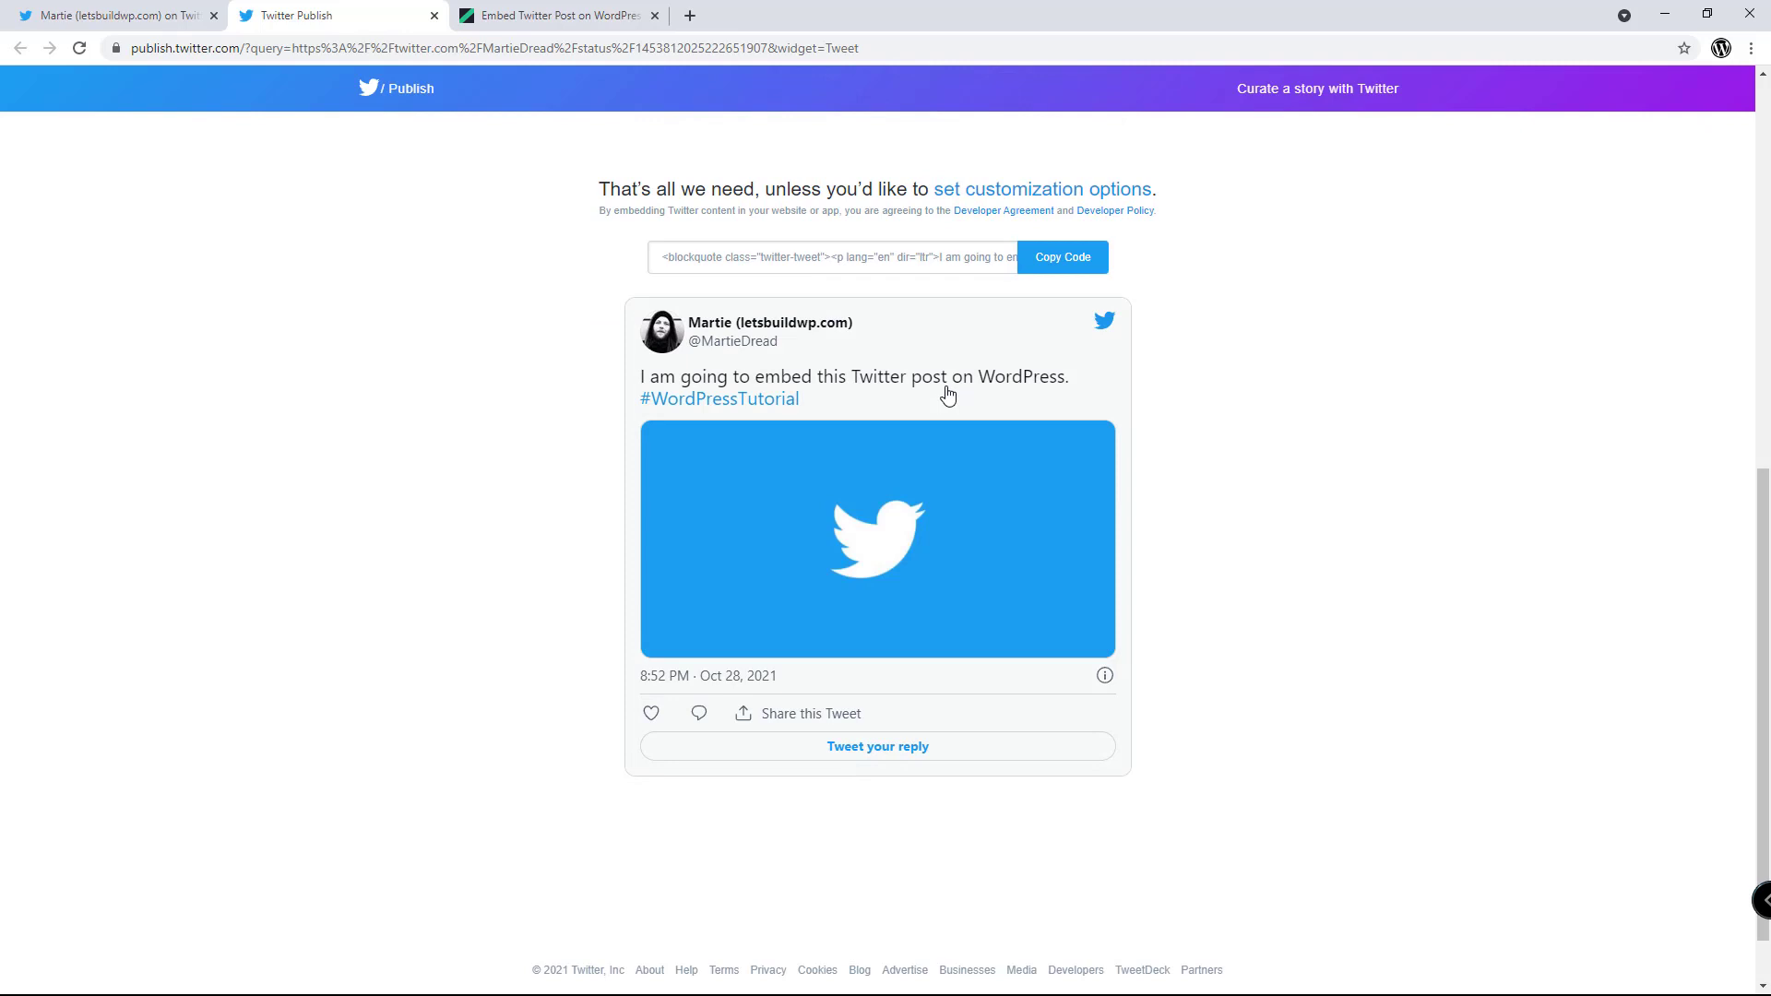
left_click(1061, 257)
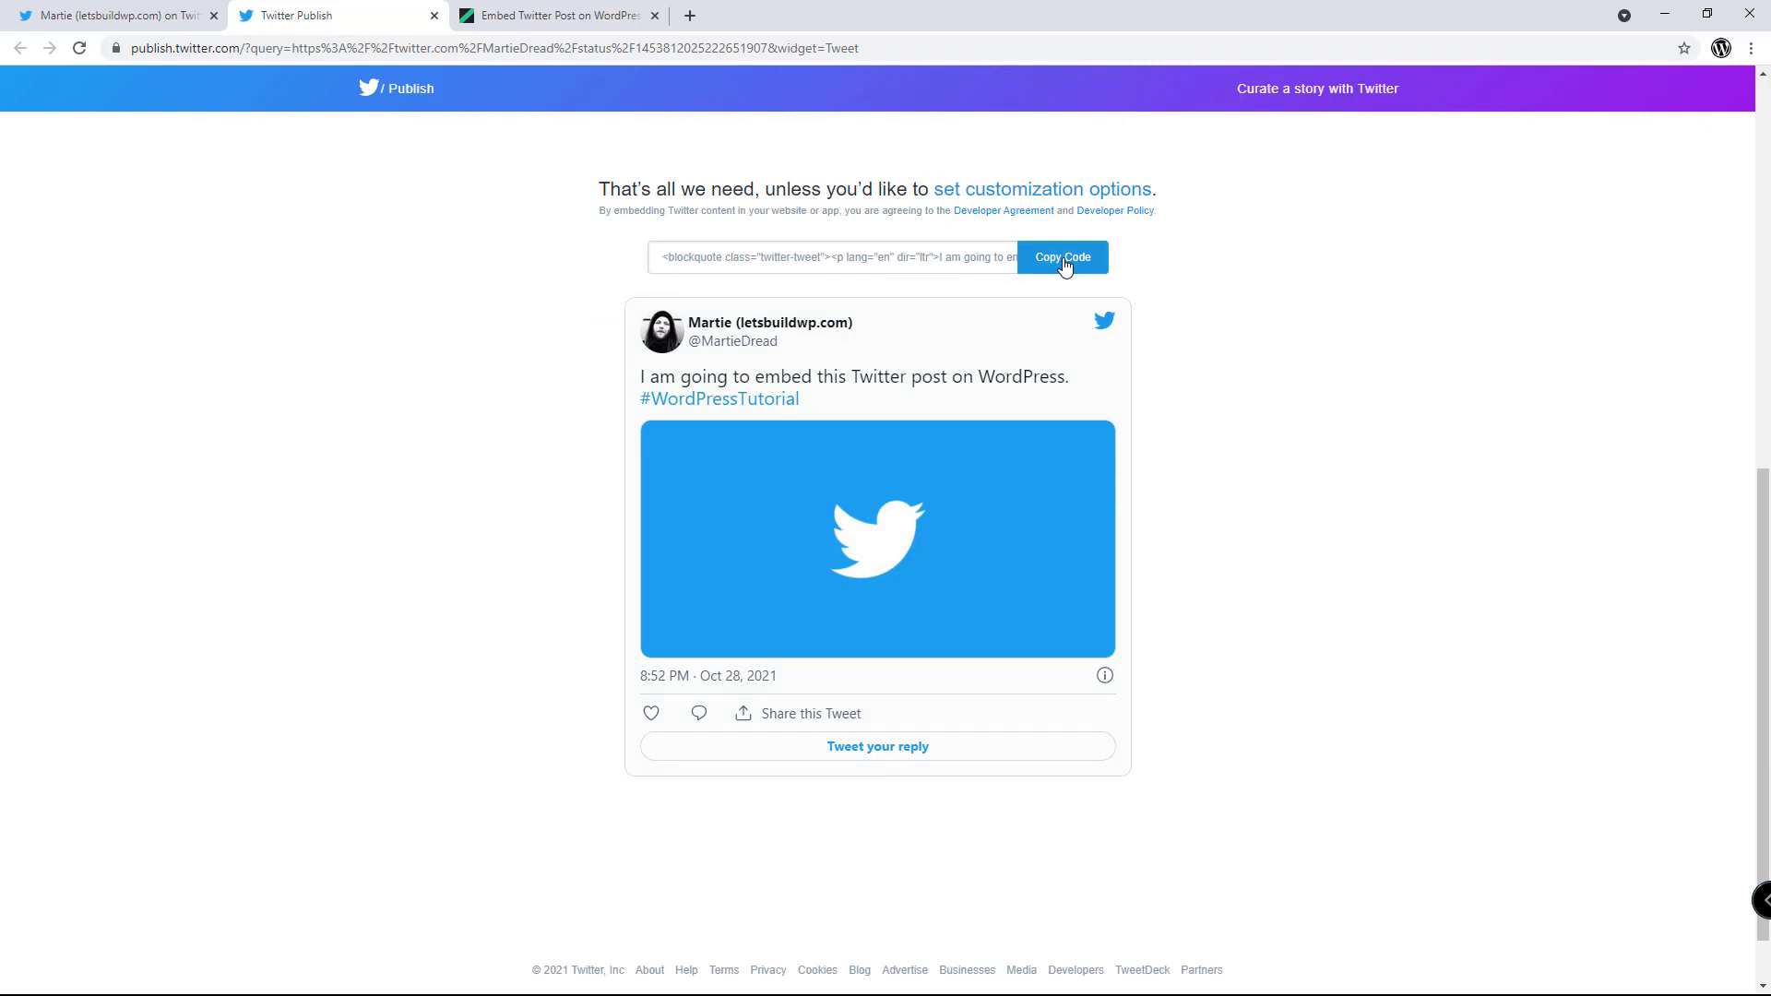
left_click(1040, 189)
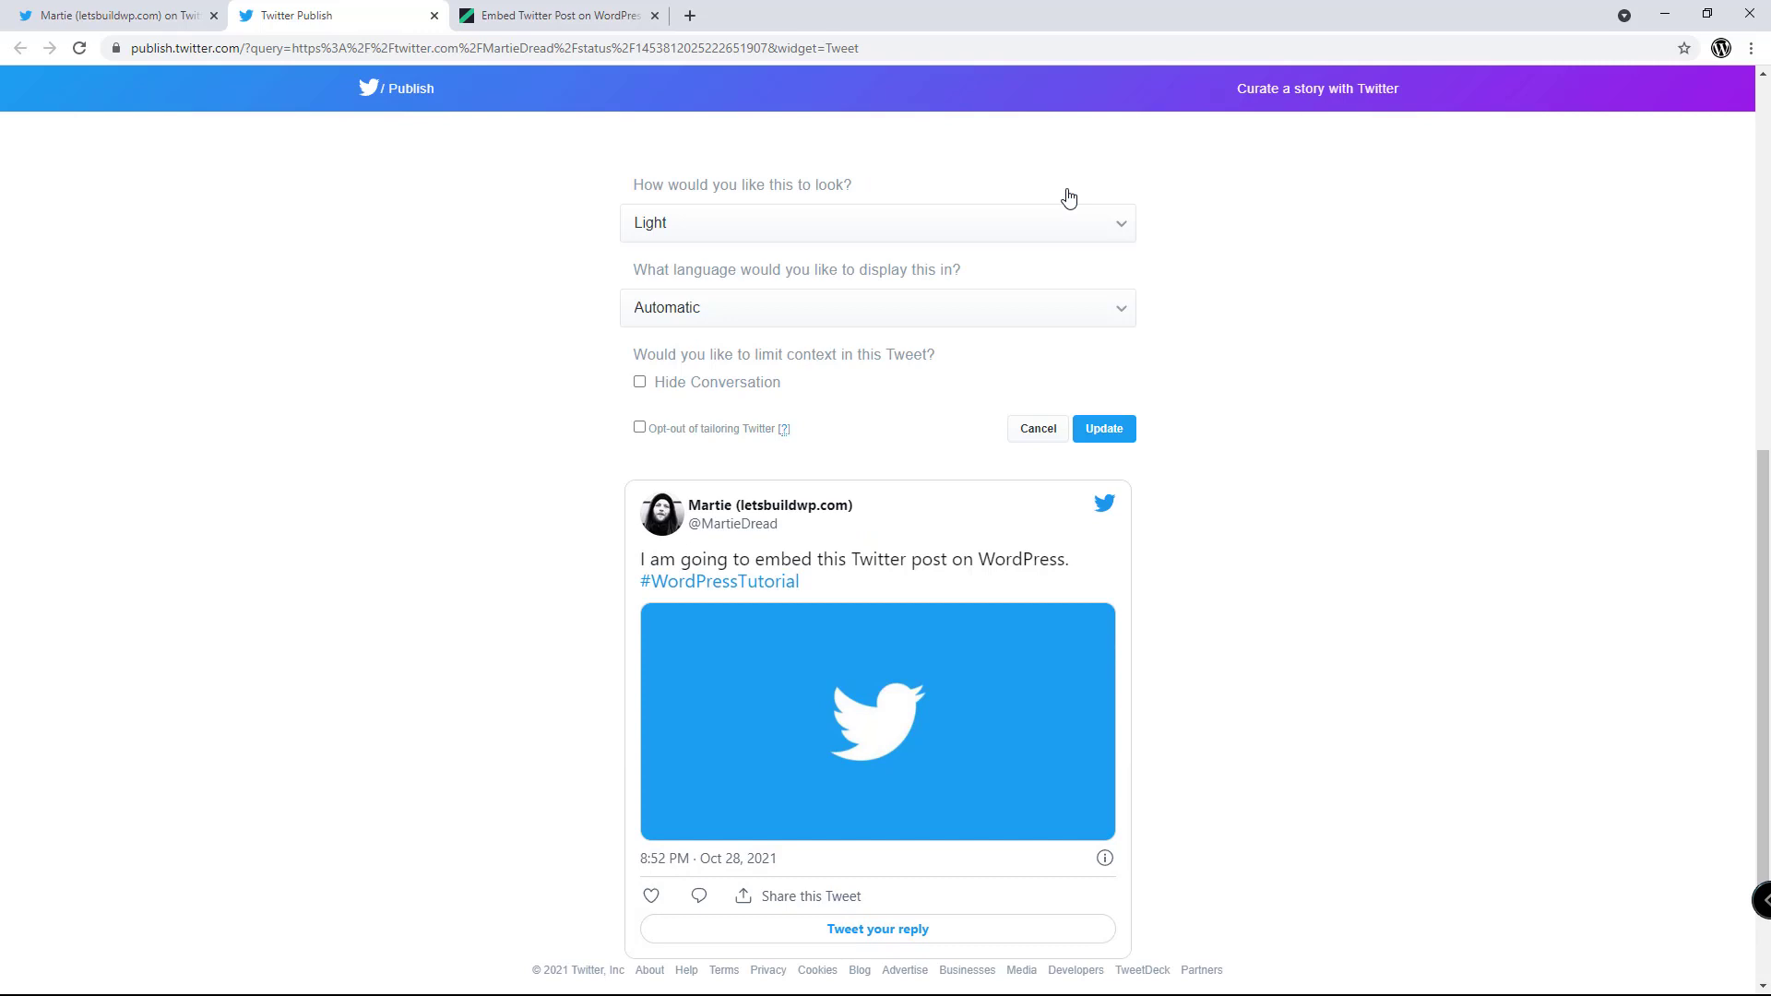
mouse_move(828, 222)
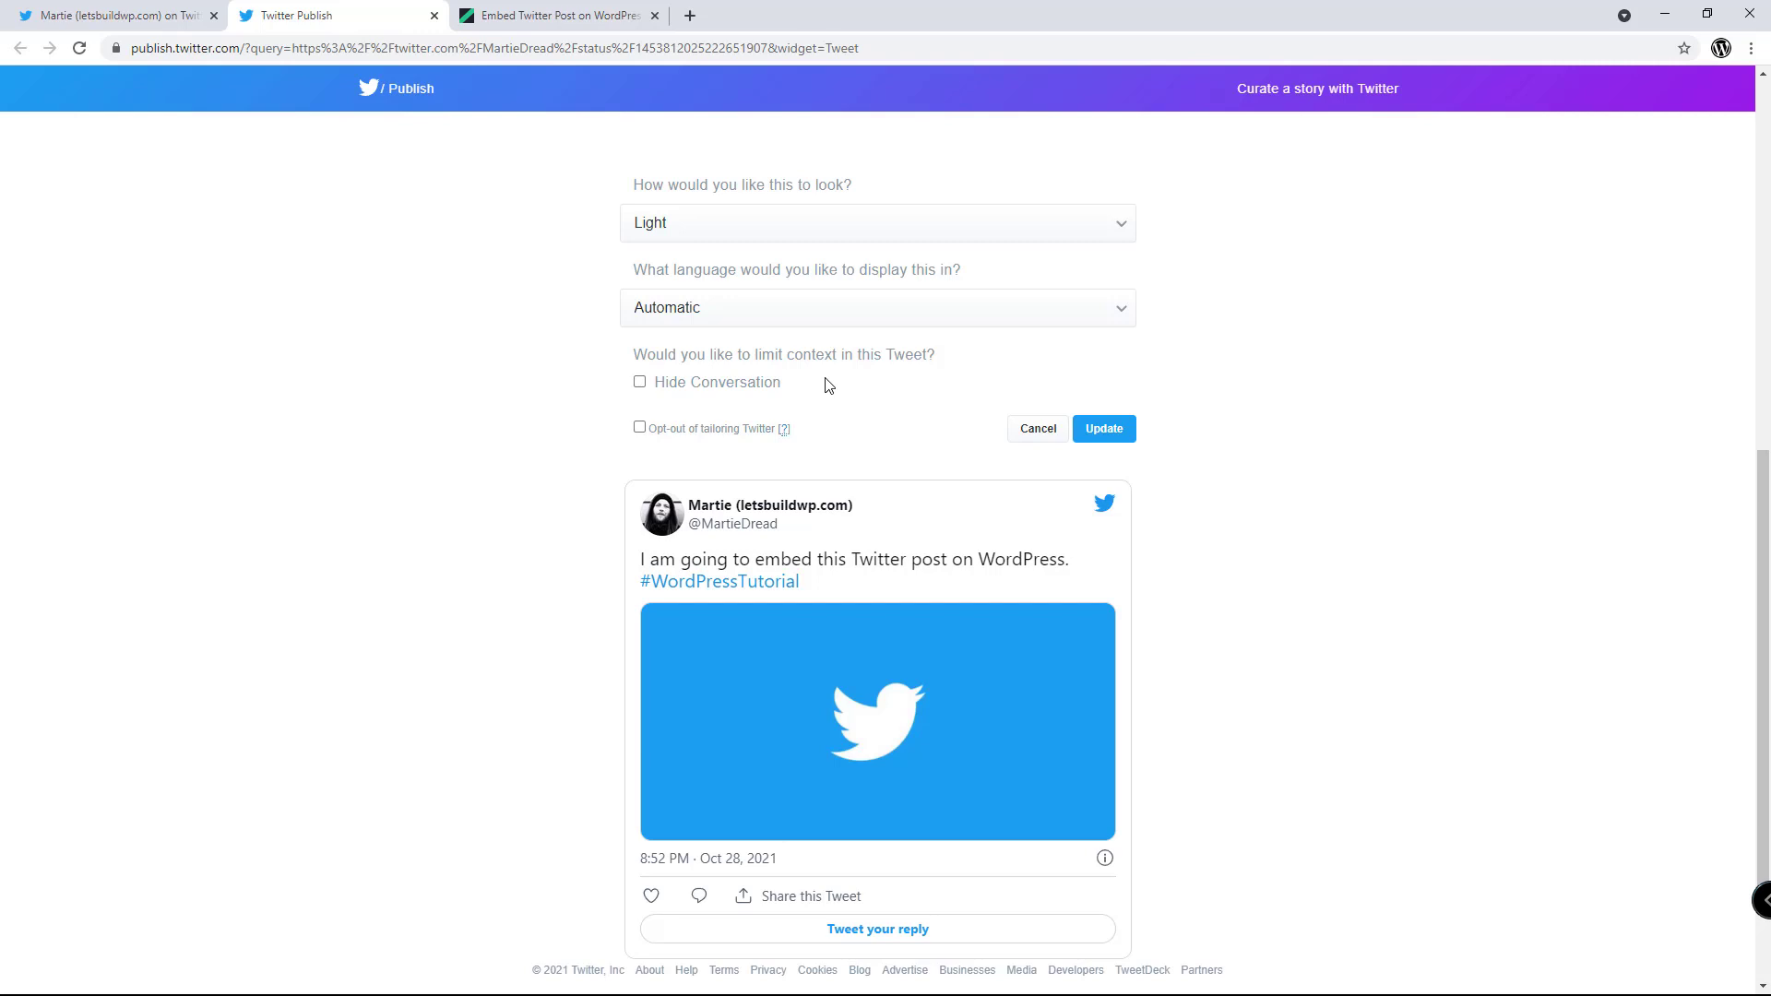
mouse_move(957, 543)
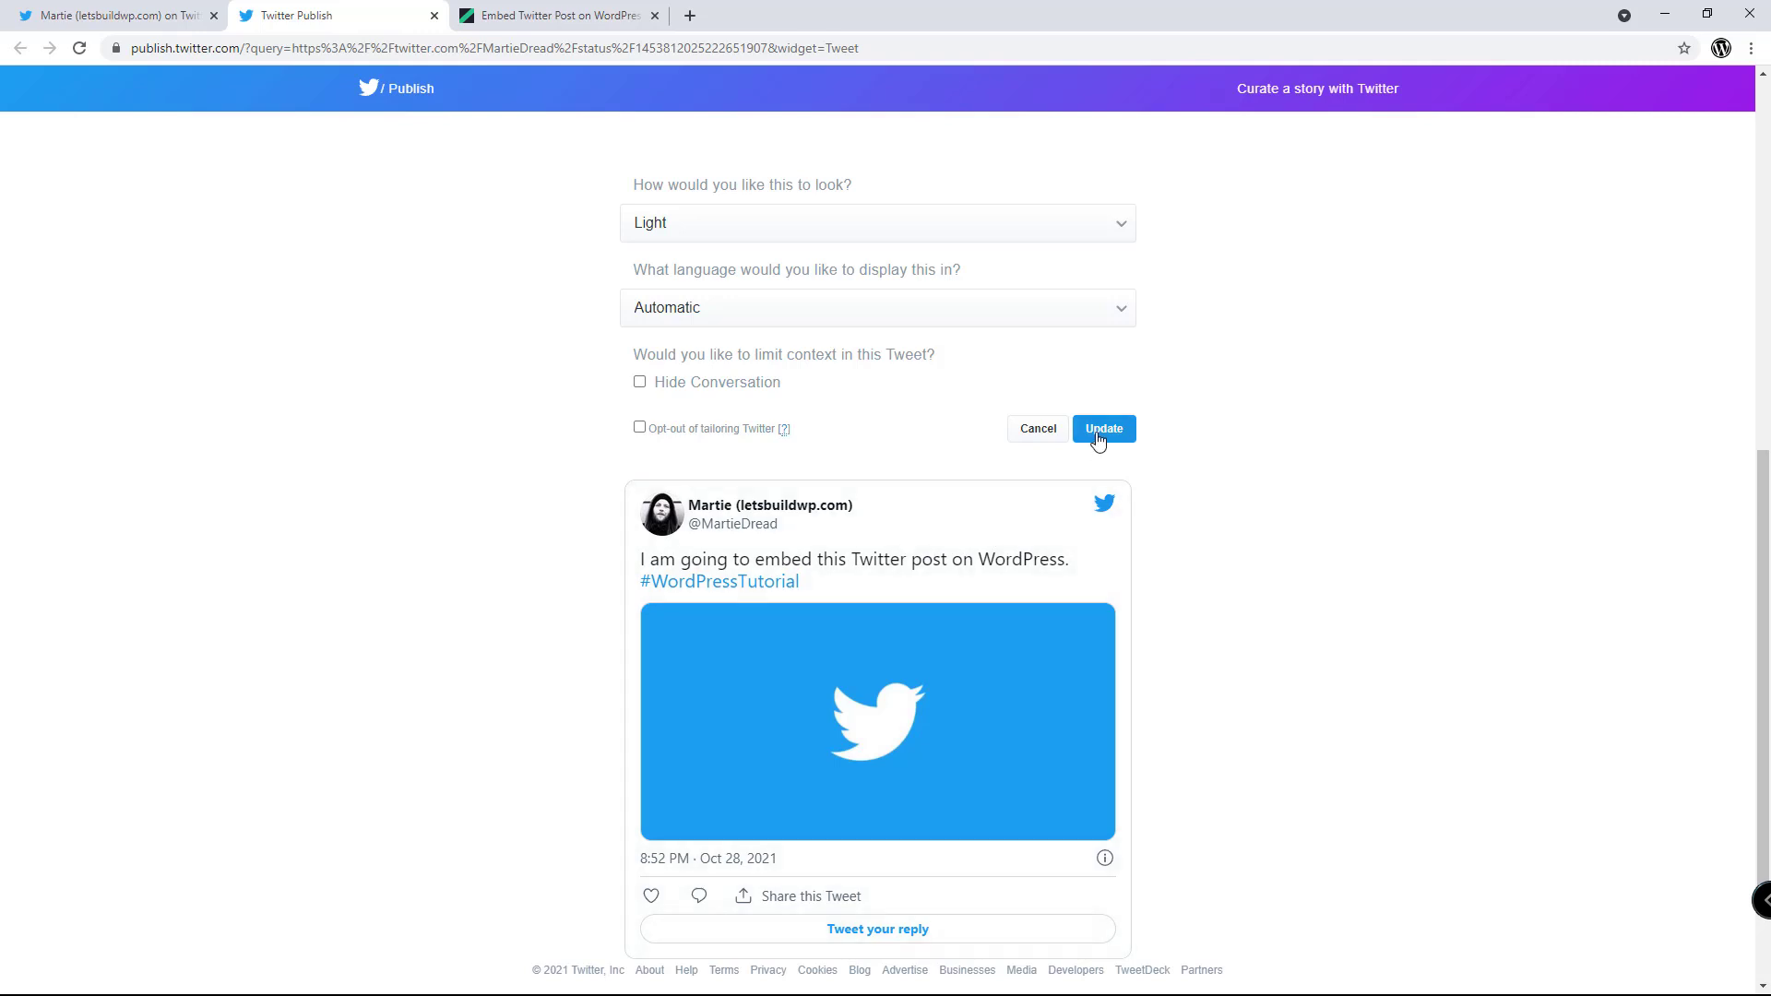
left_click(1102, 428)
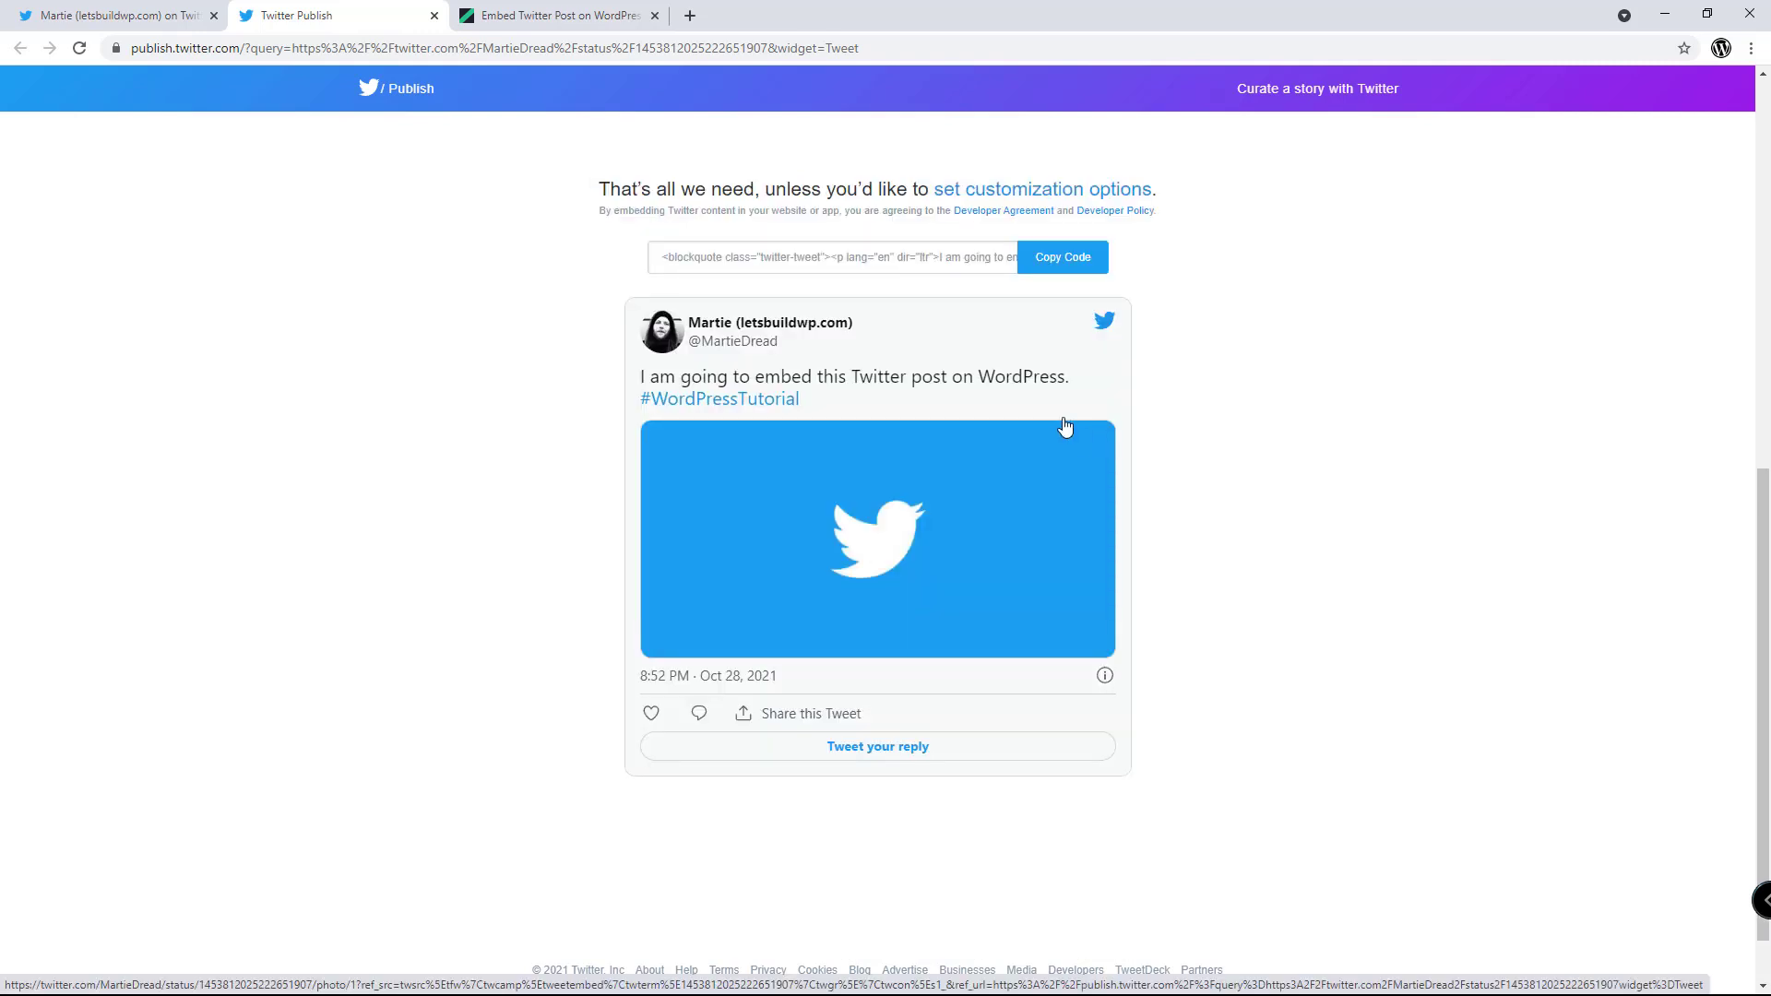
- Copy the tweet's embed code and switch back to the Demo Site tab
left_click(1060, 257)
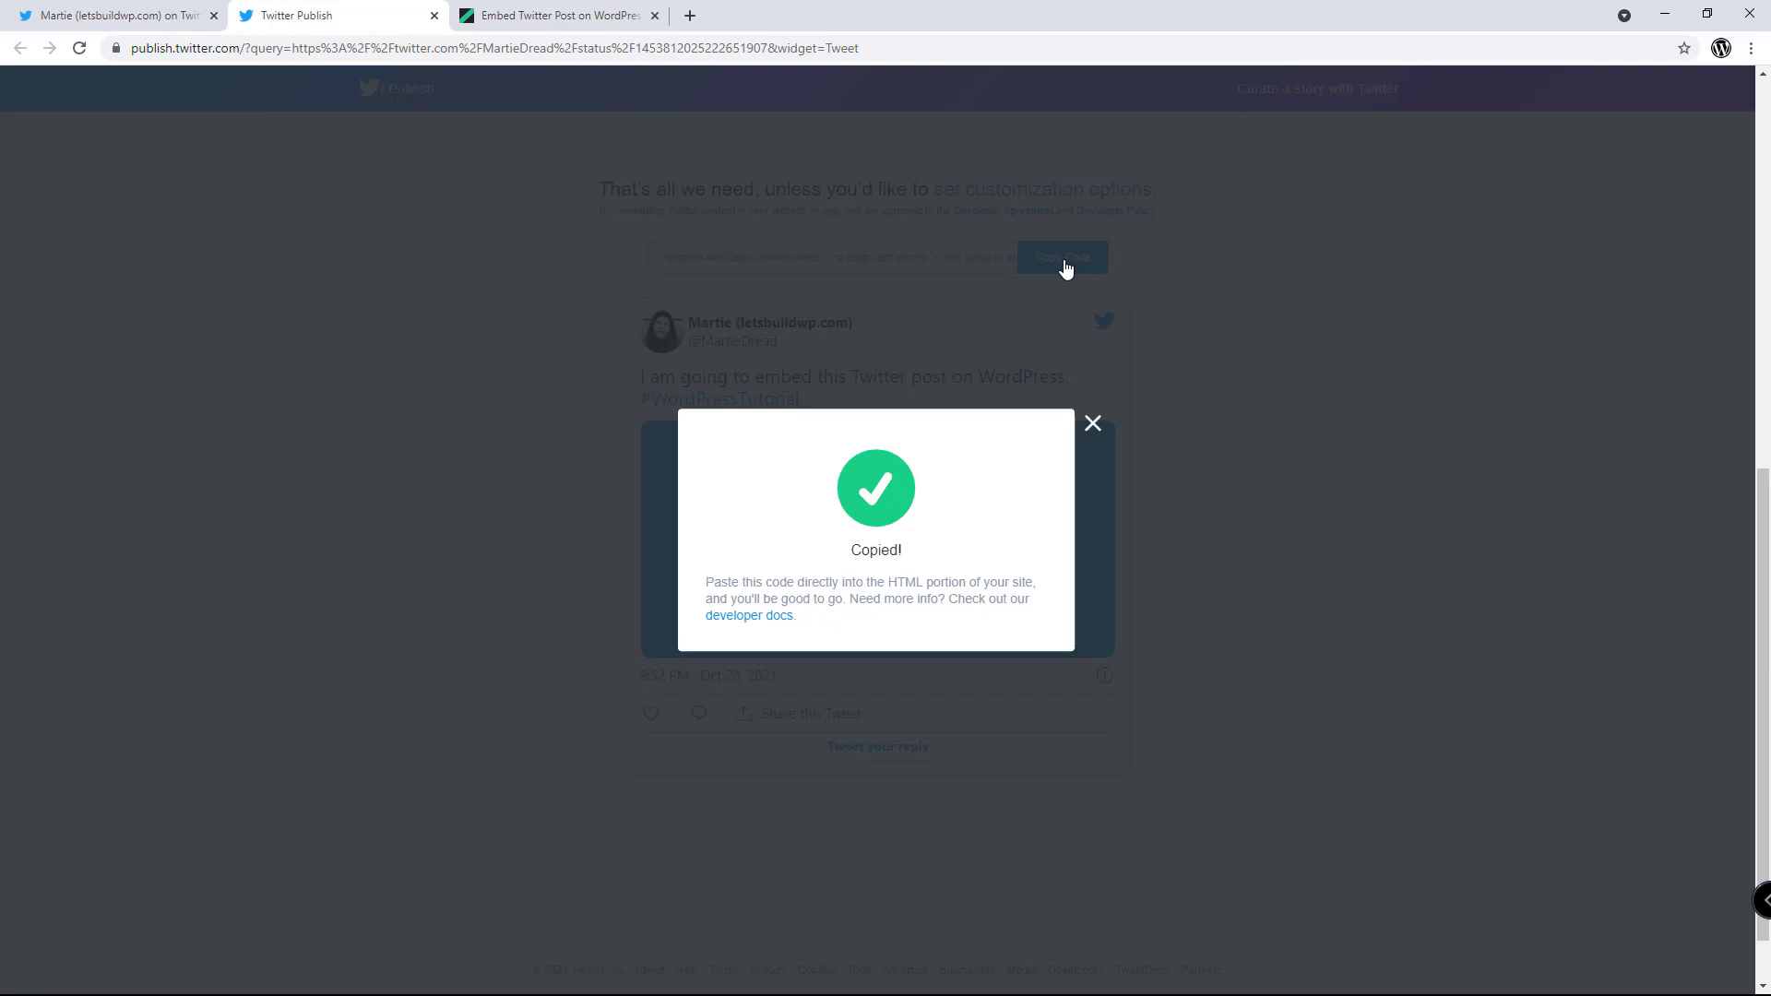
mouse_move(1065, 266)
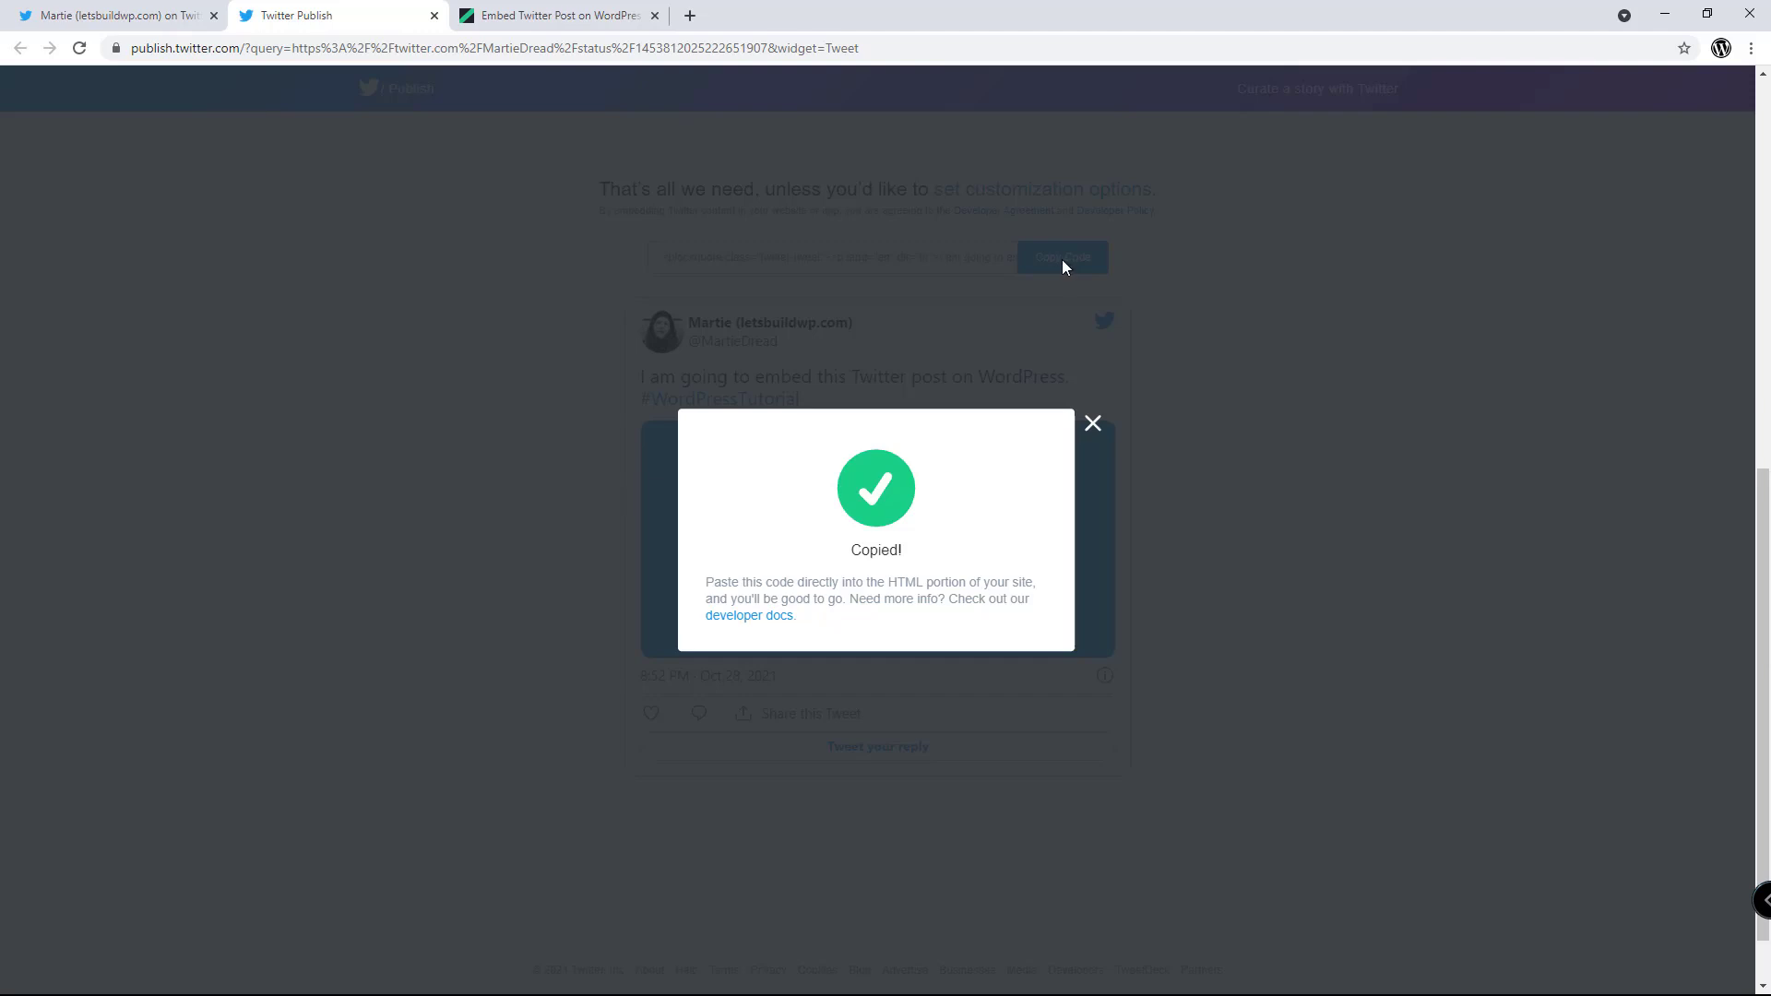
left_click(554, 15)
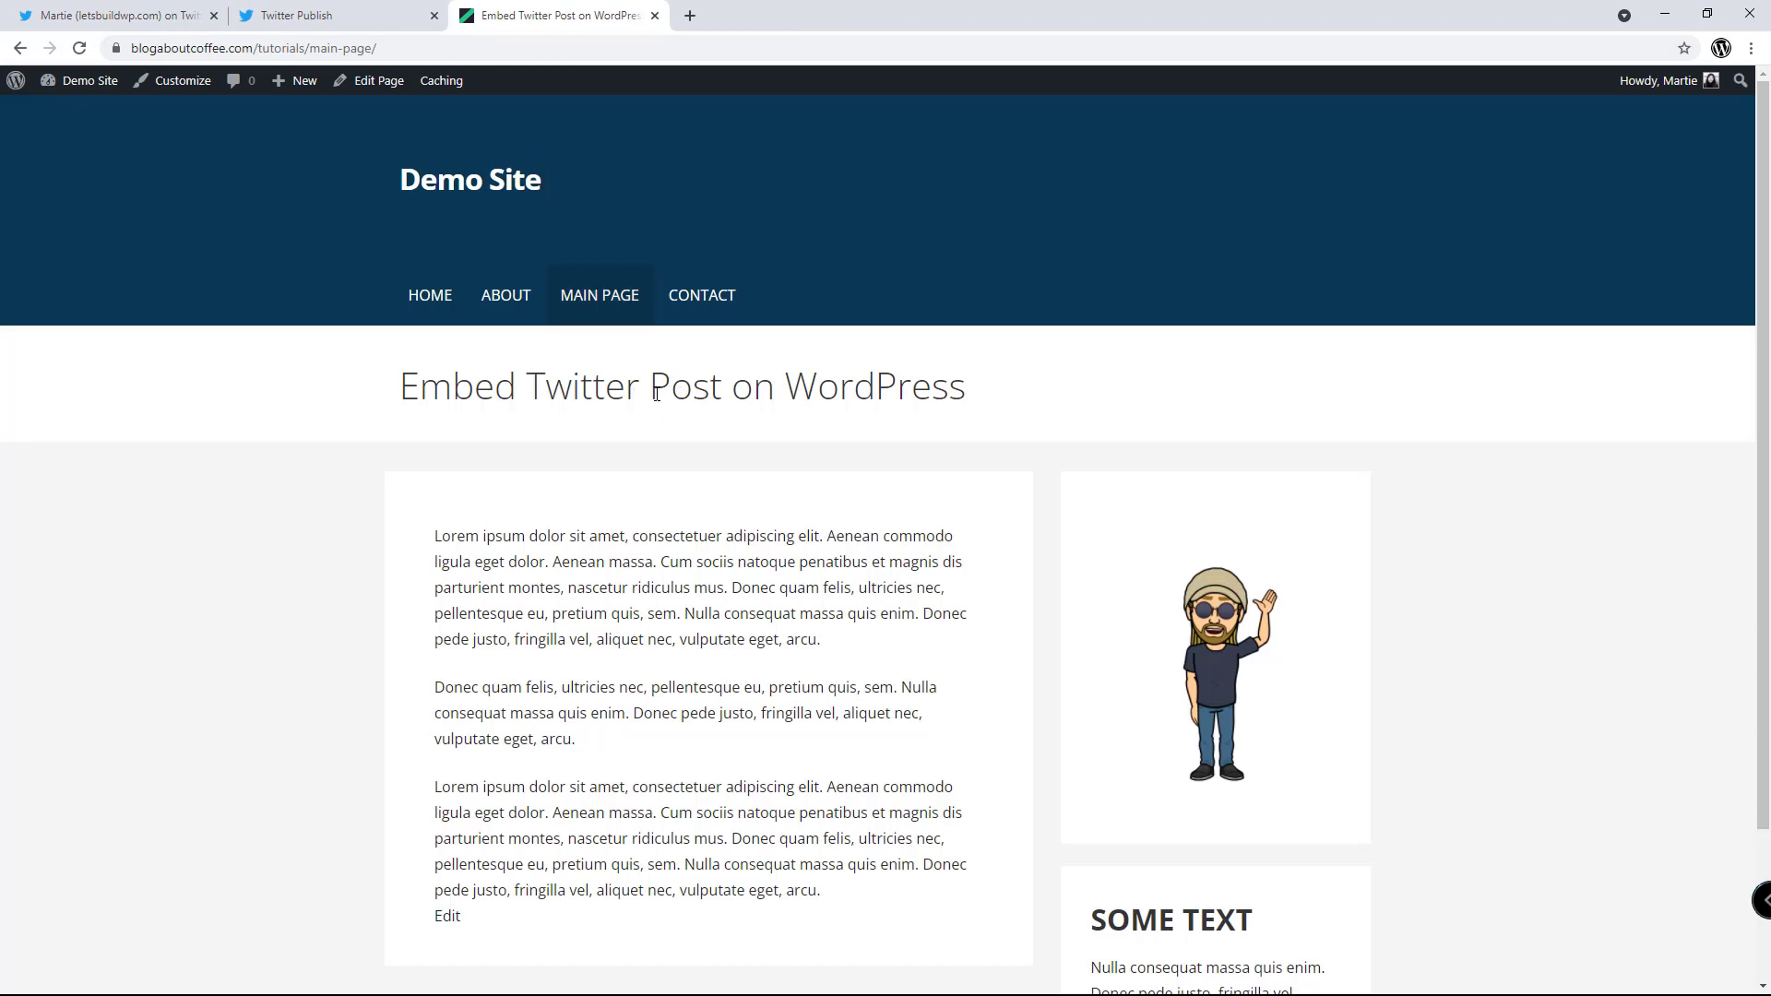
- Edit the page and insert an empty block after the first paragraph
left_click(378, 80)
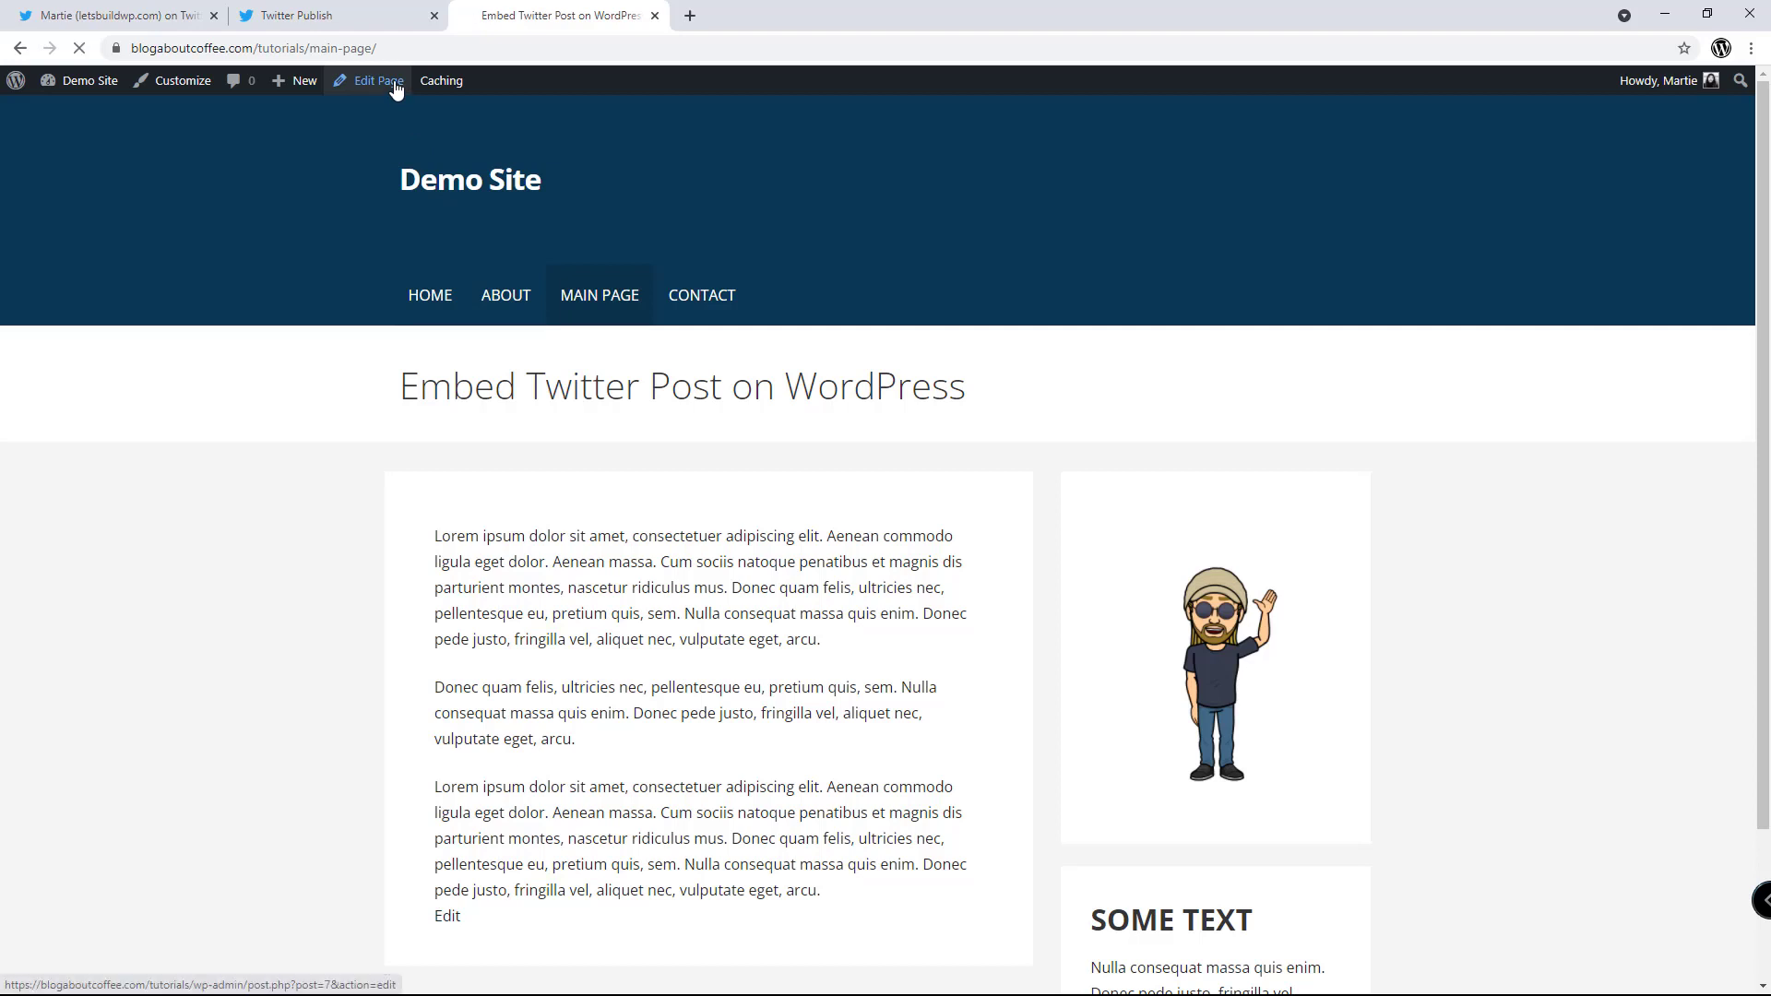
left_click(377, 80)
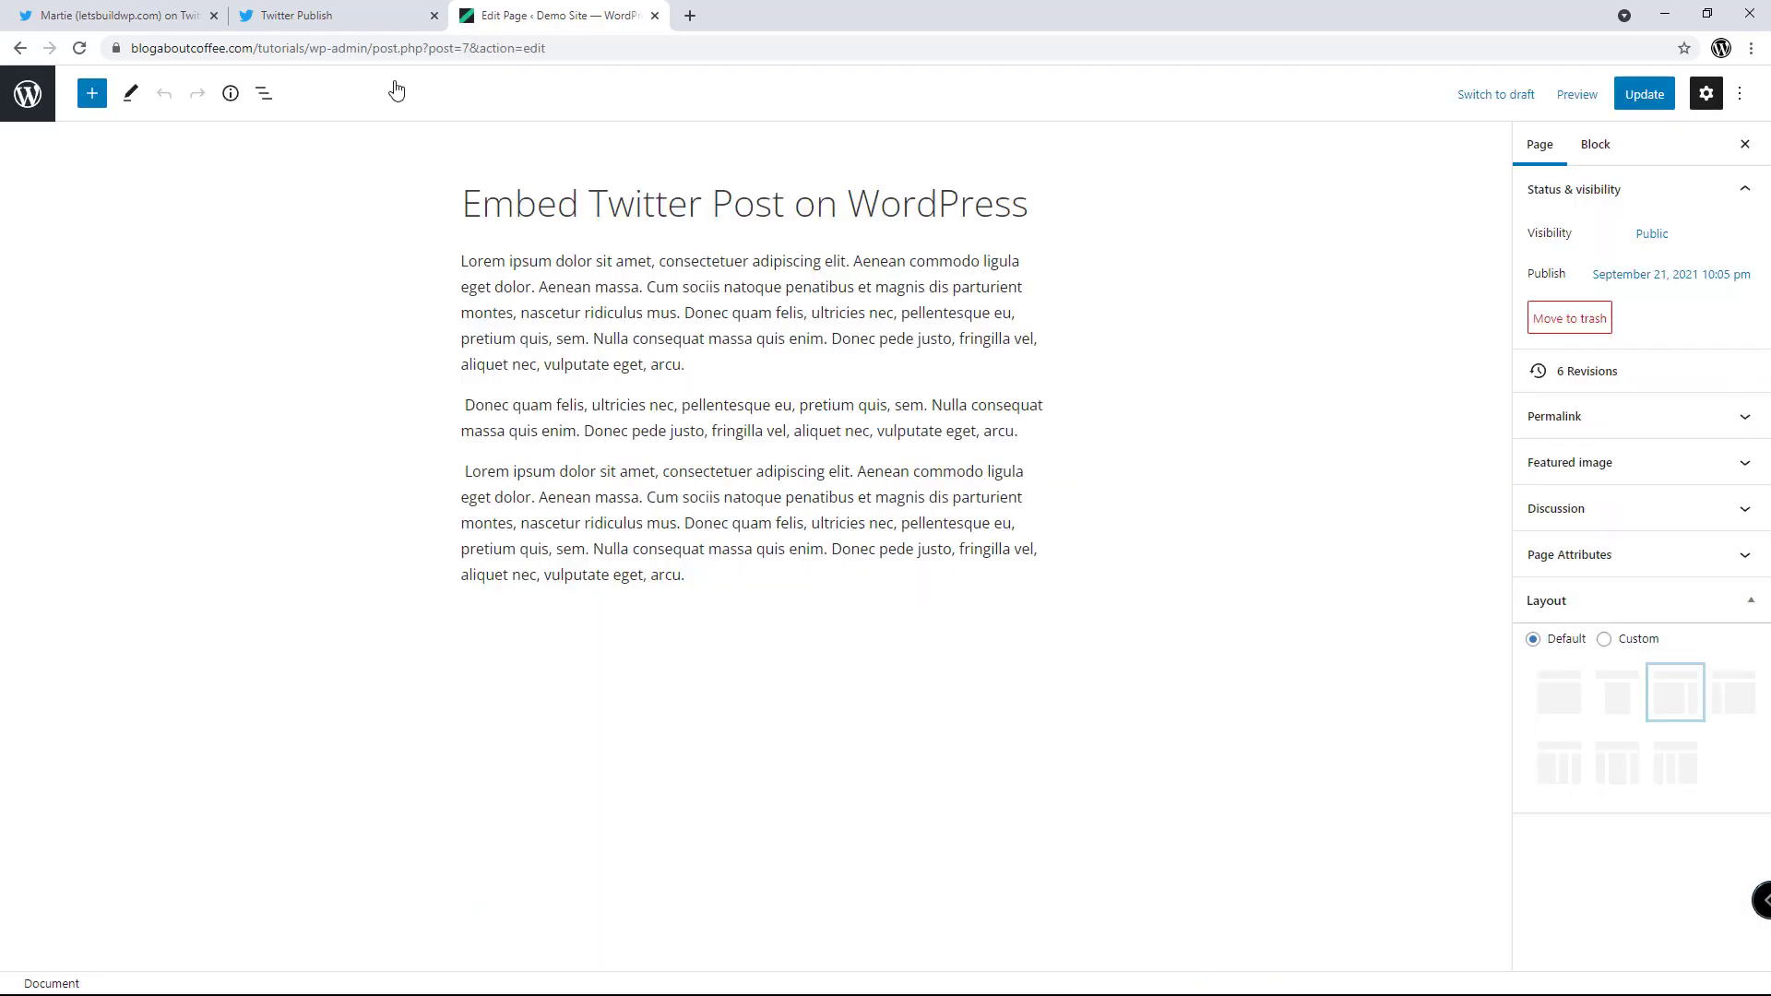
mouse_move(402, 152)
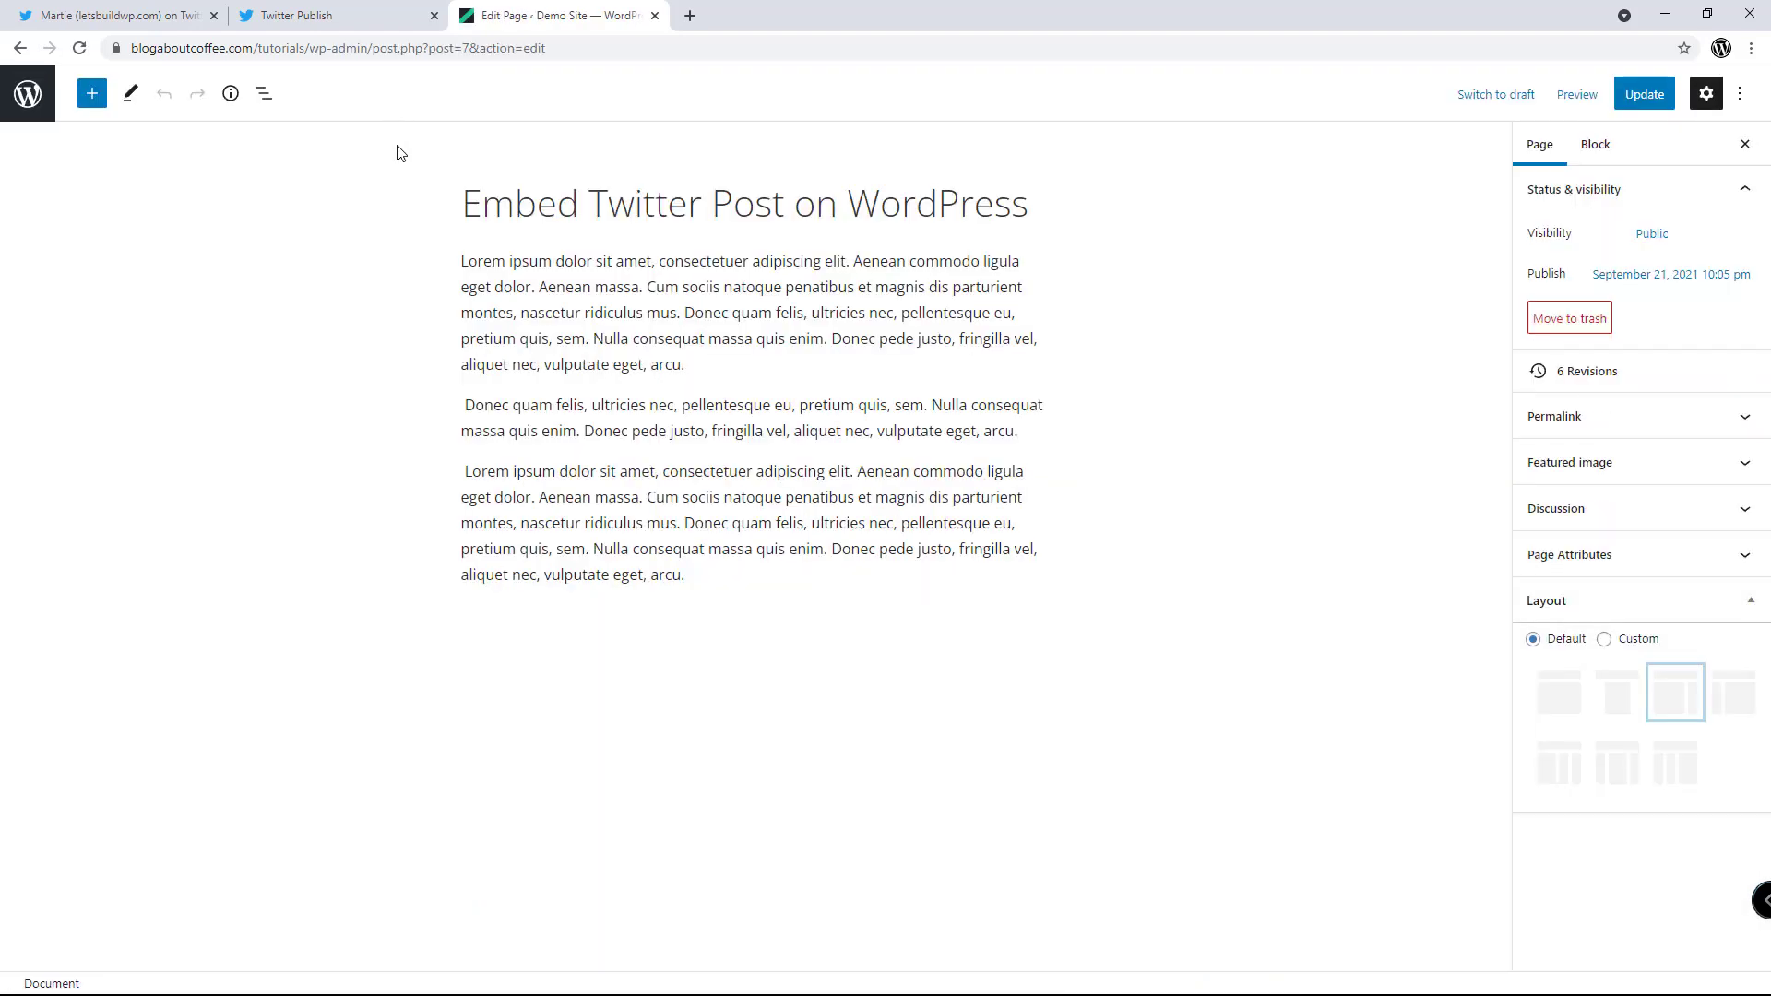
left_click(744, 313)
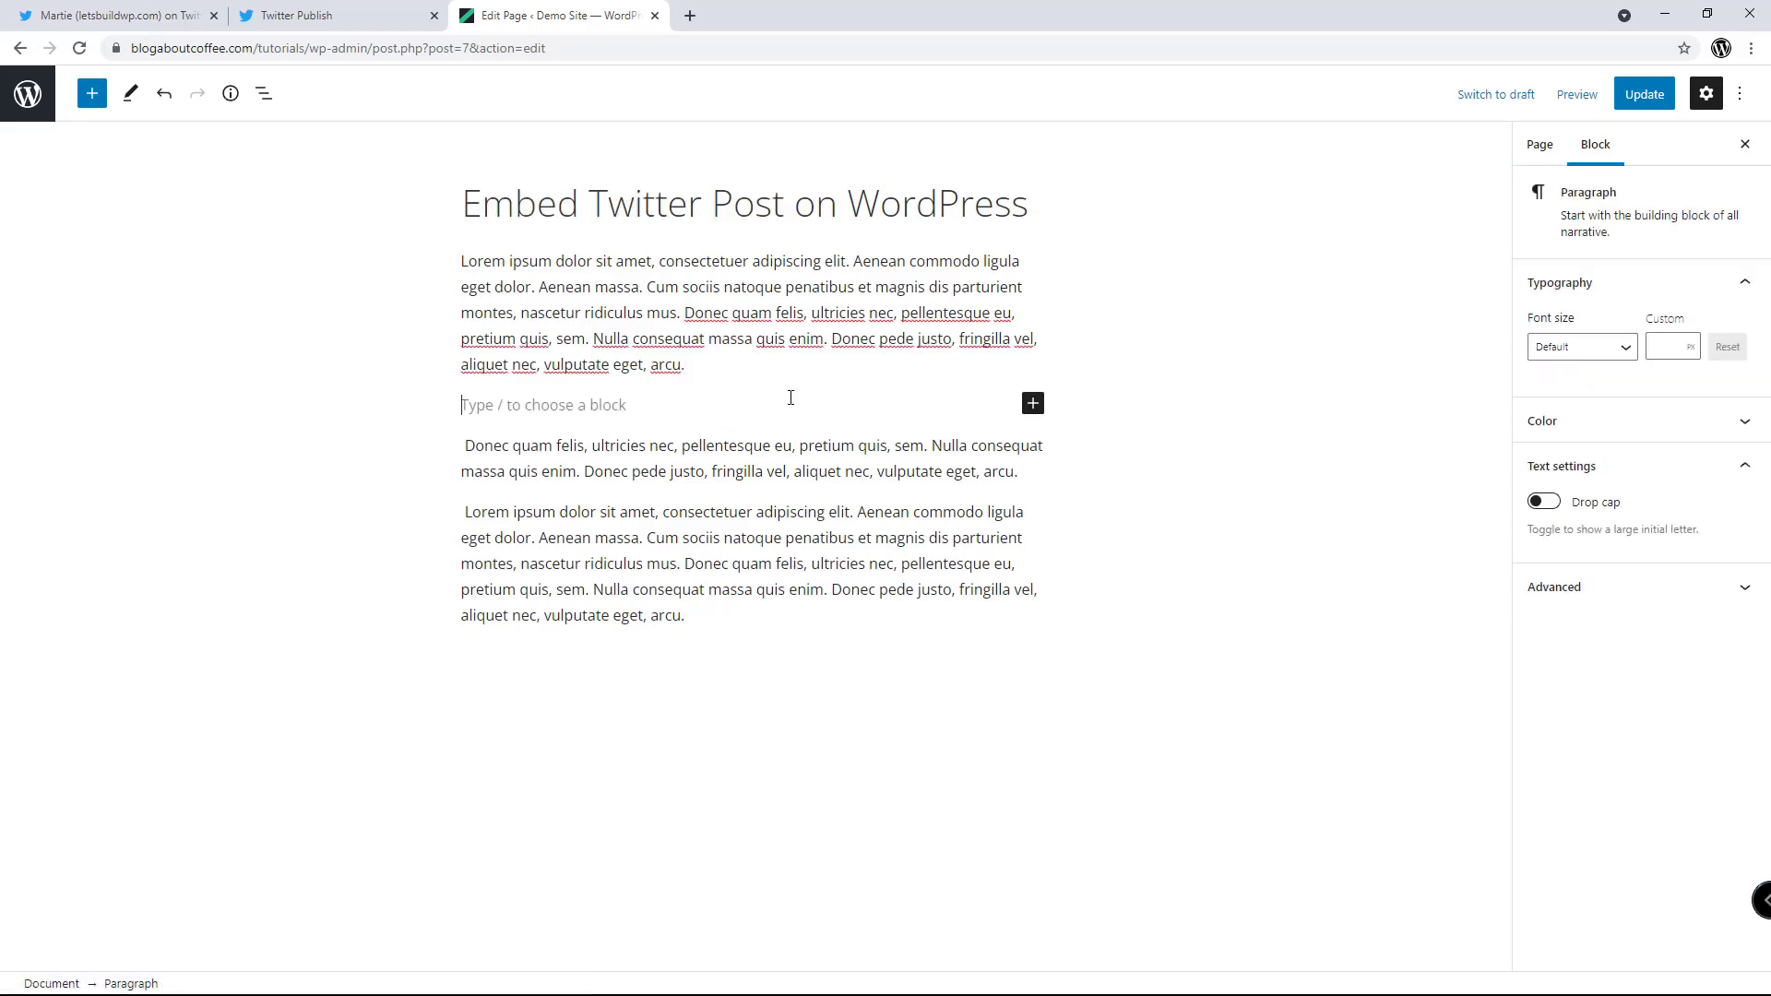
- Insert a Custom HTML block, found by searching 'htm', after the first paragraph
left_click(1030, 404)
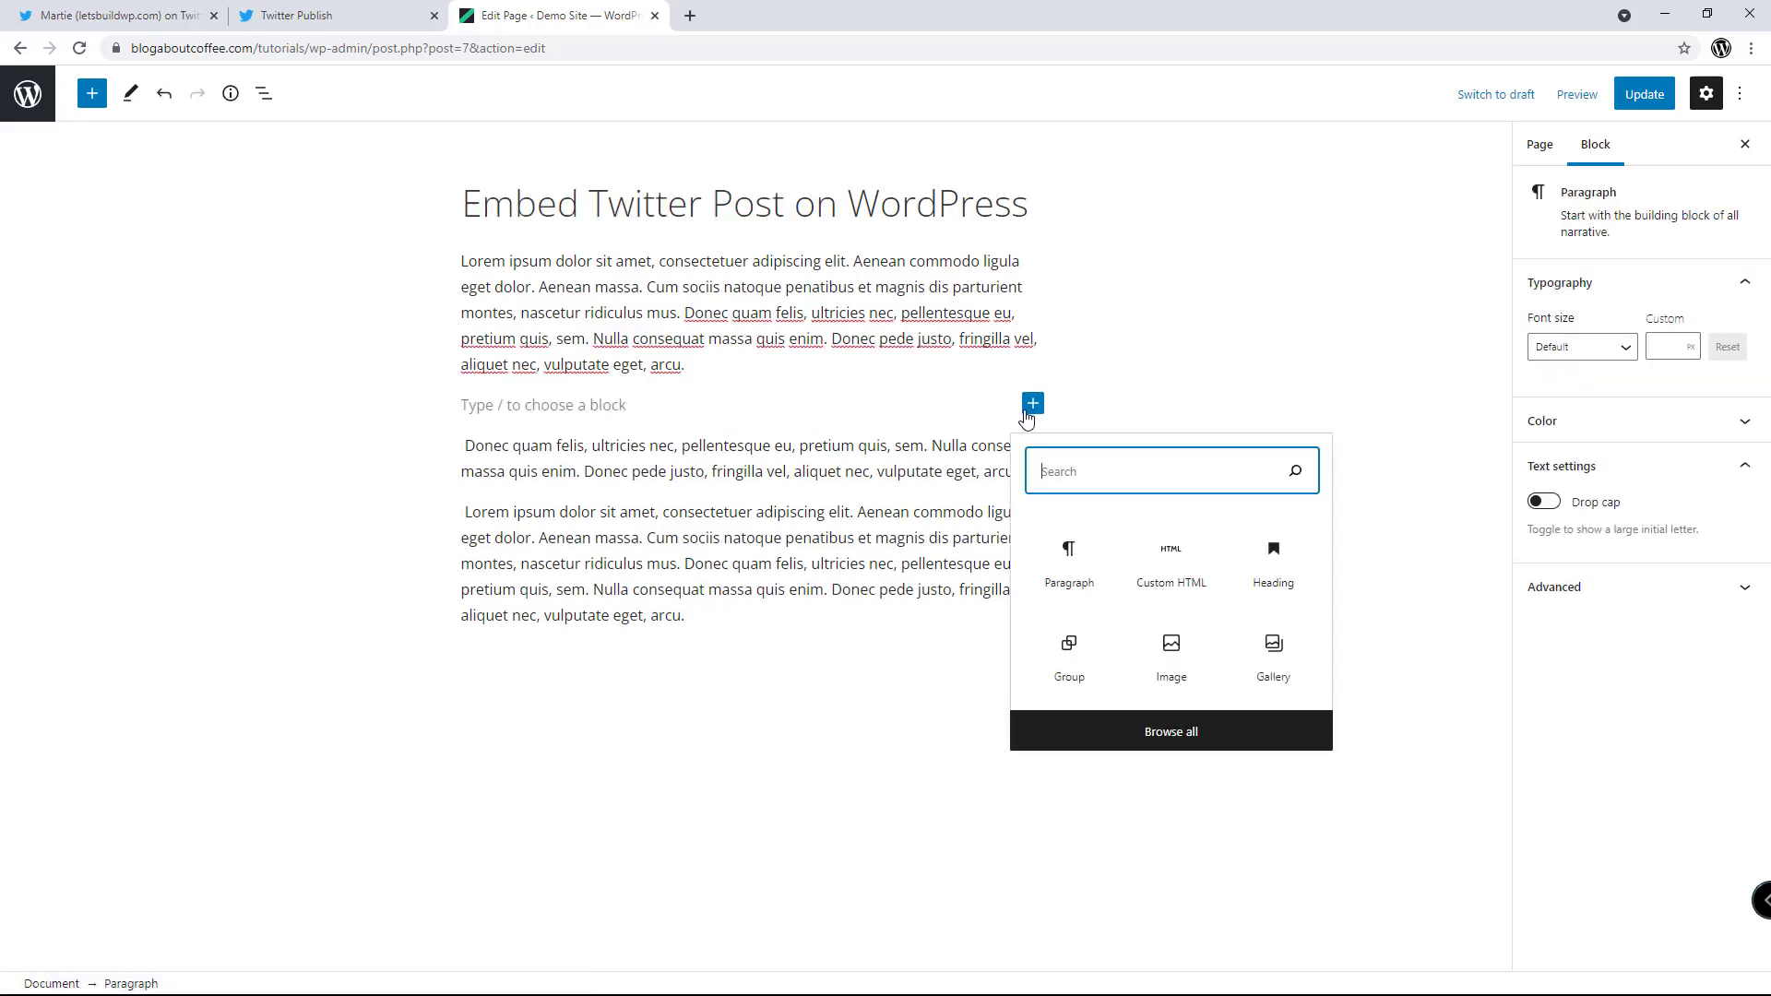
type("html")
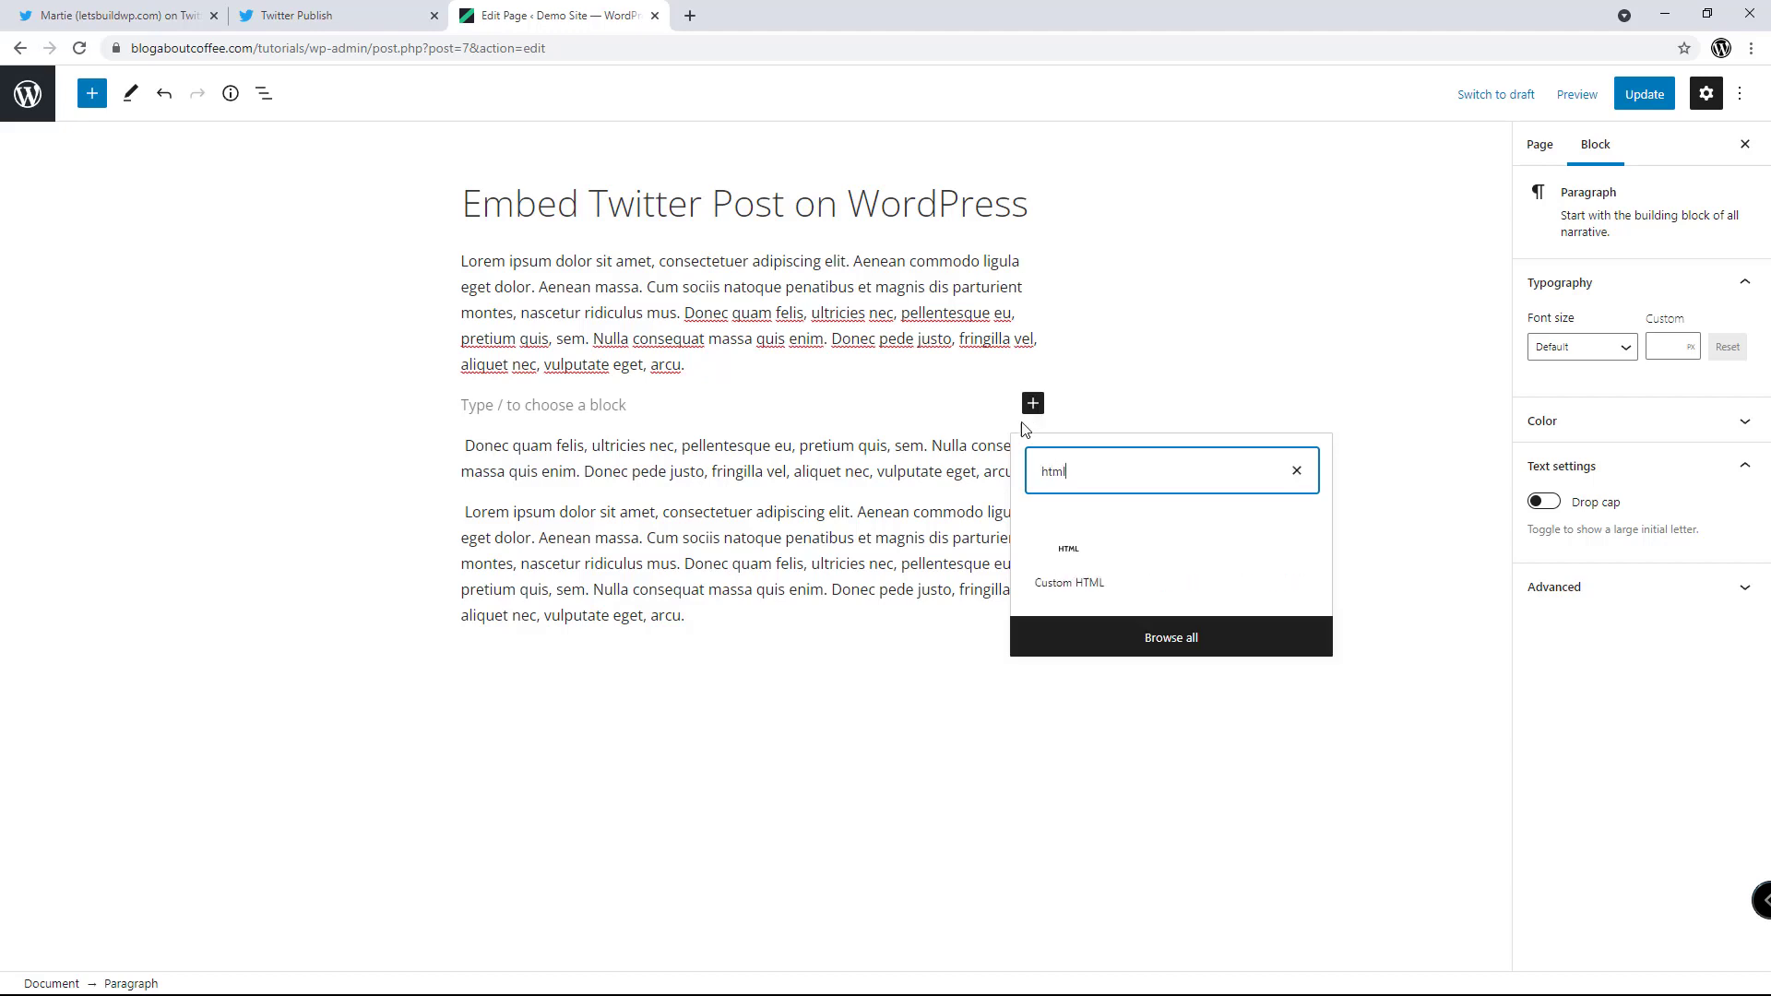
left_click(1067, 584)
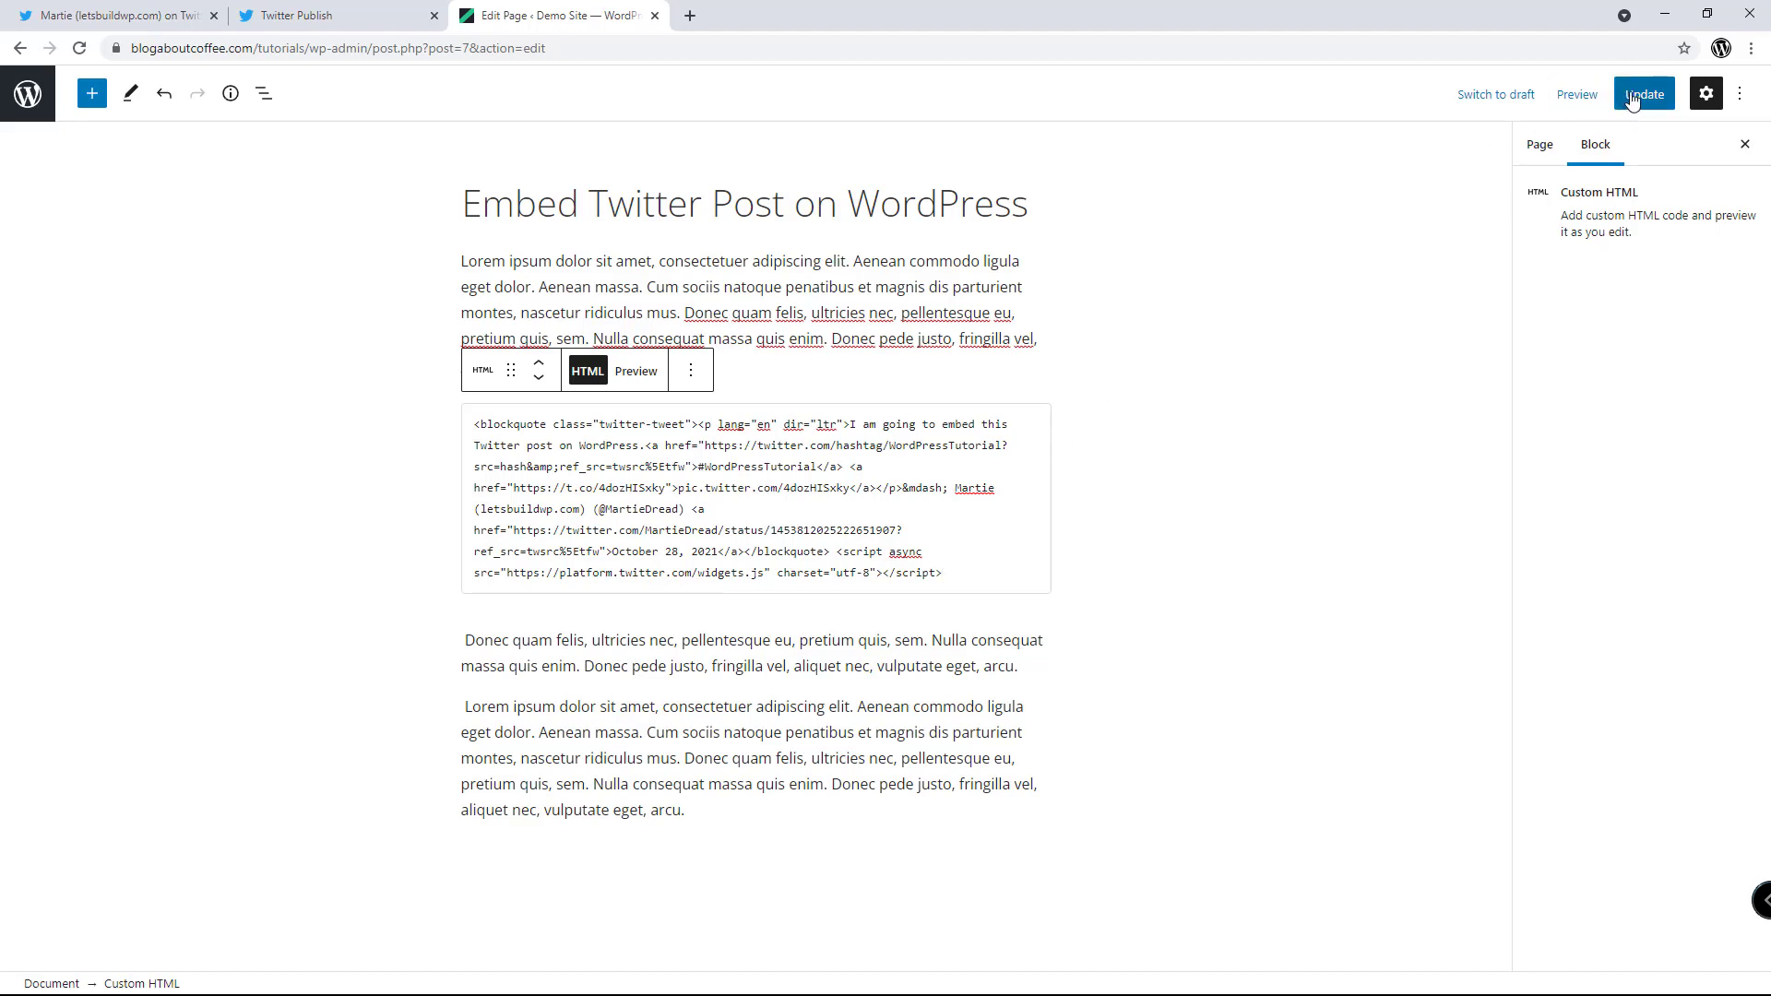
- Update the page and view the live page, scrolling down to the embedded tweet
left_click(1644, 94)
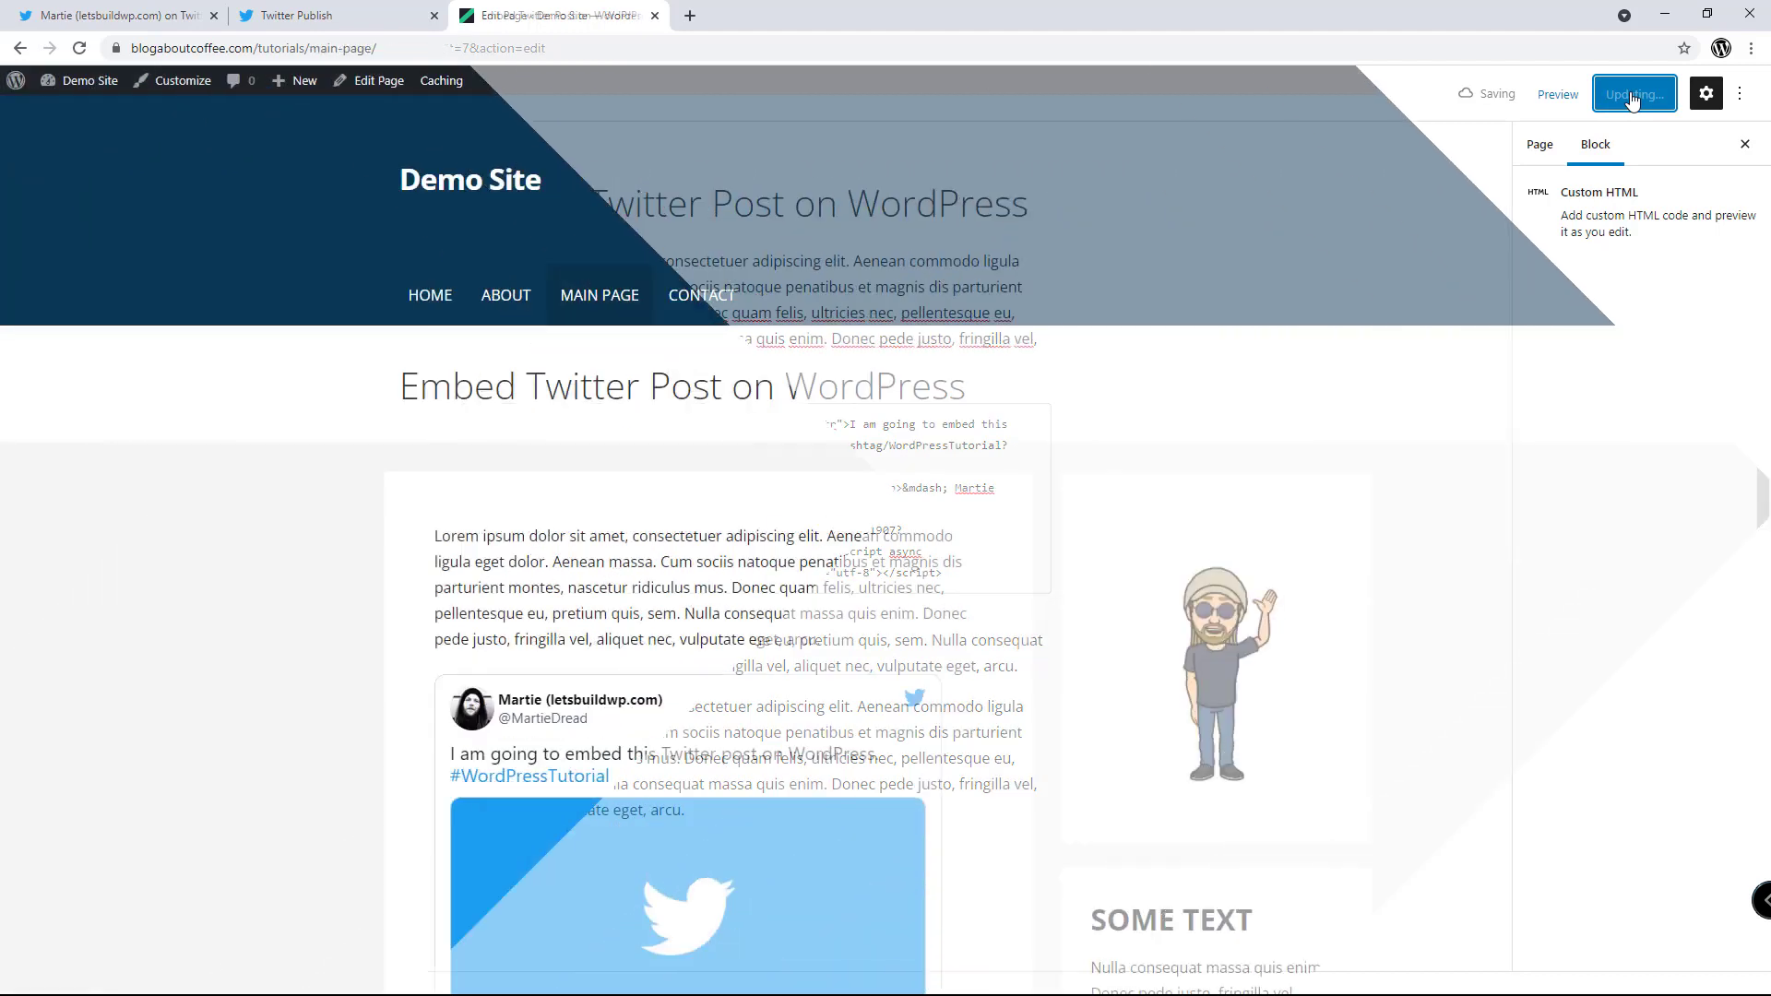
left_click(1634, 94)
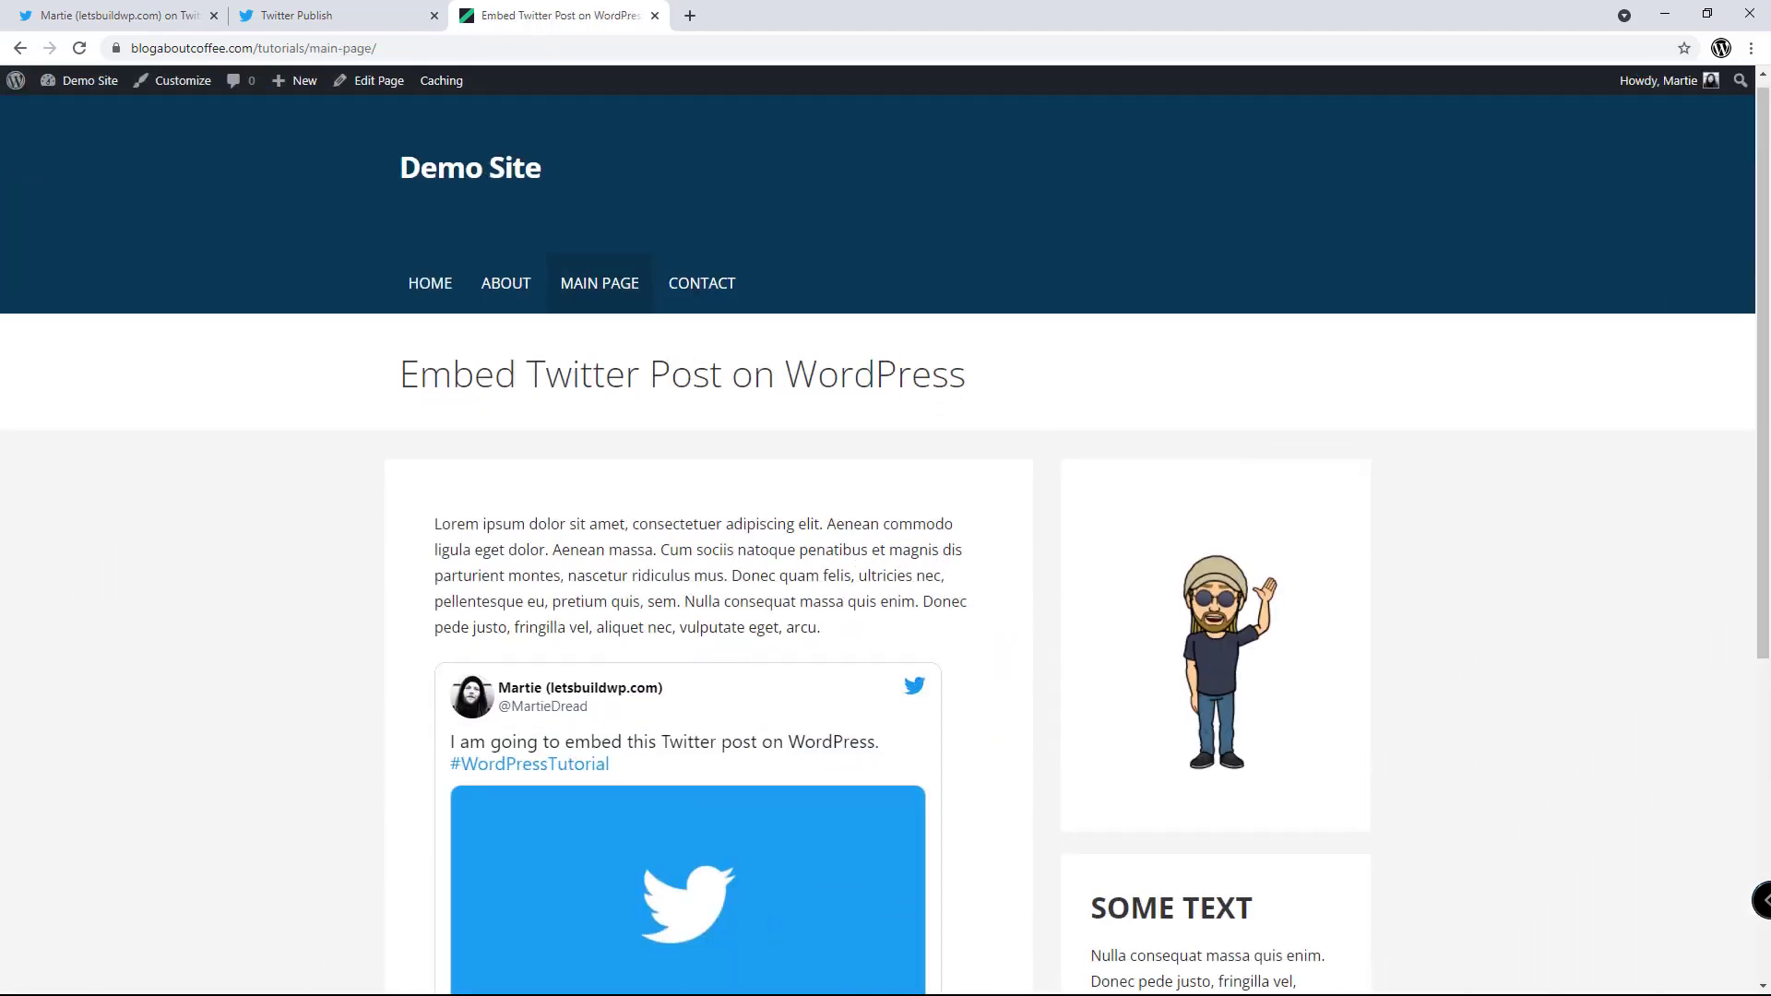
scroll("down", 3)
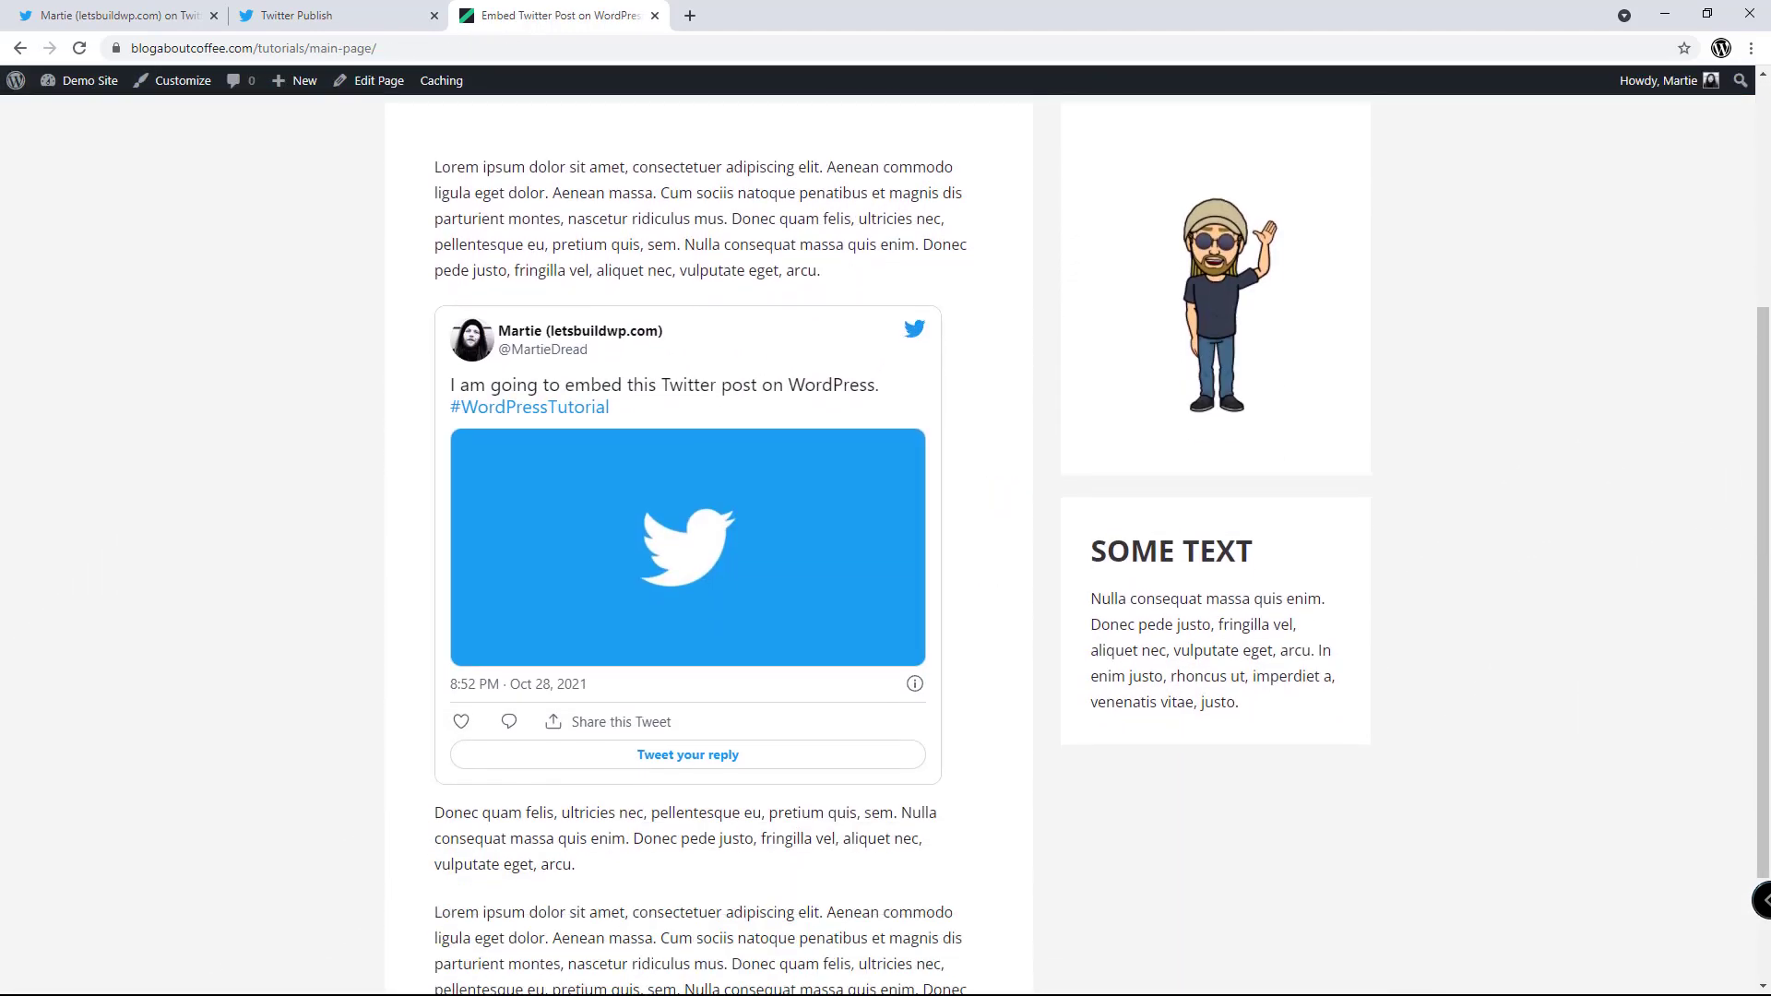